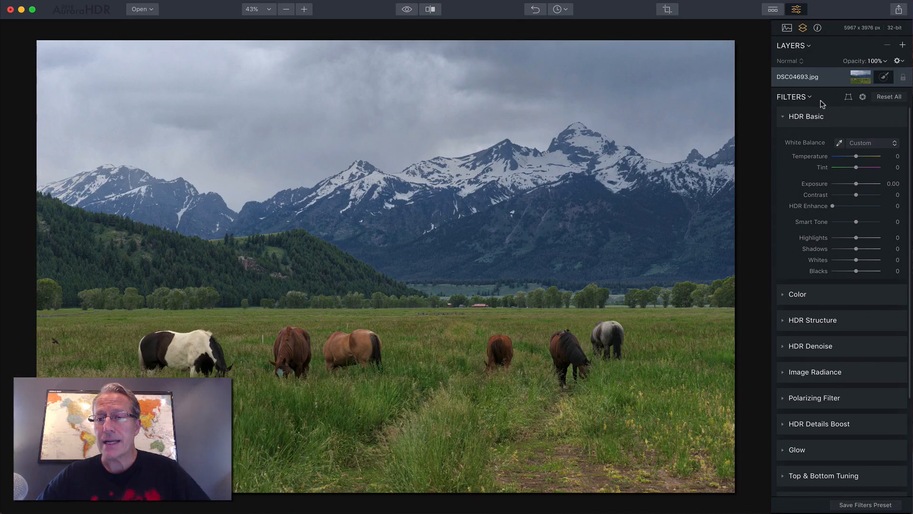
# Collapse HDR Basic and add an empty adjustment layer above the base photo layer
pyautogui.click(806, 116)
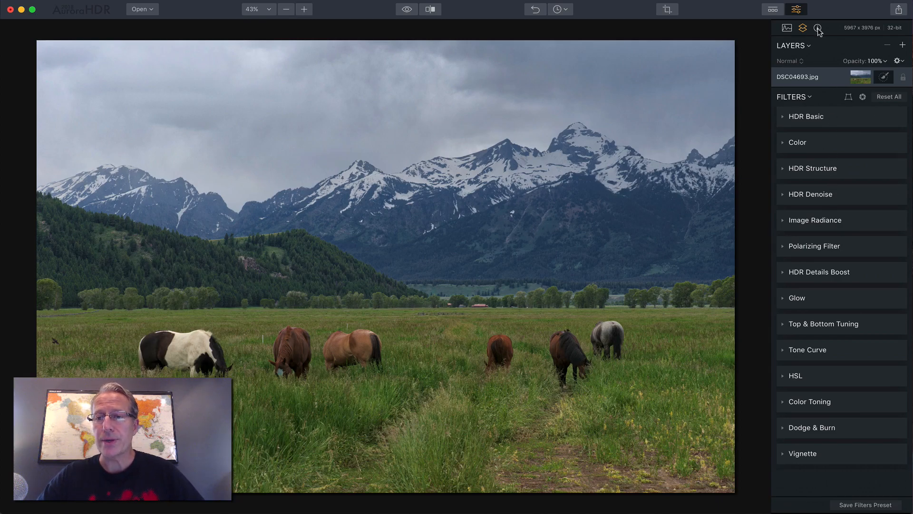
pyautogui.click(817, 28)
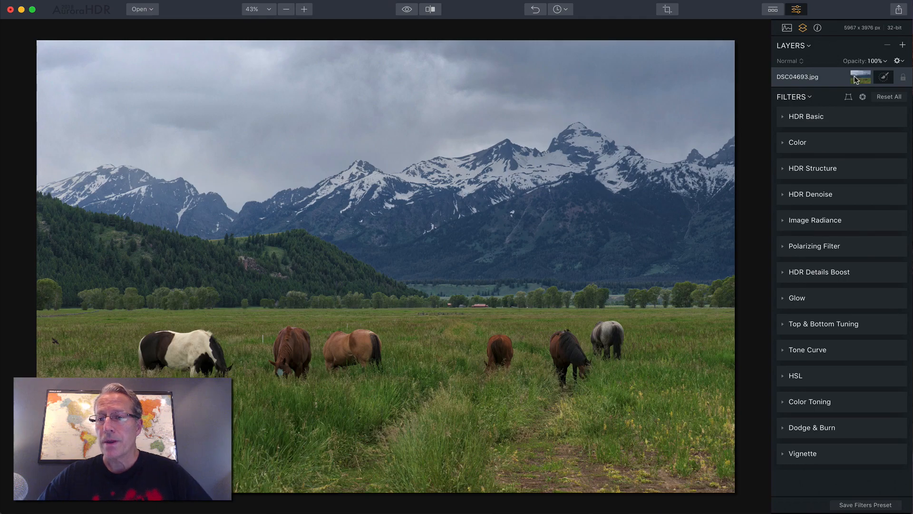
pyautogui.click(902, 46)
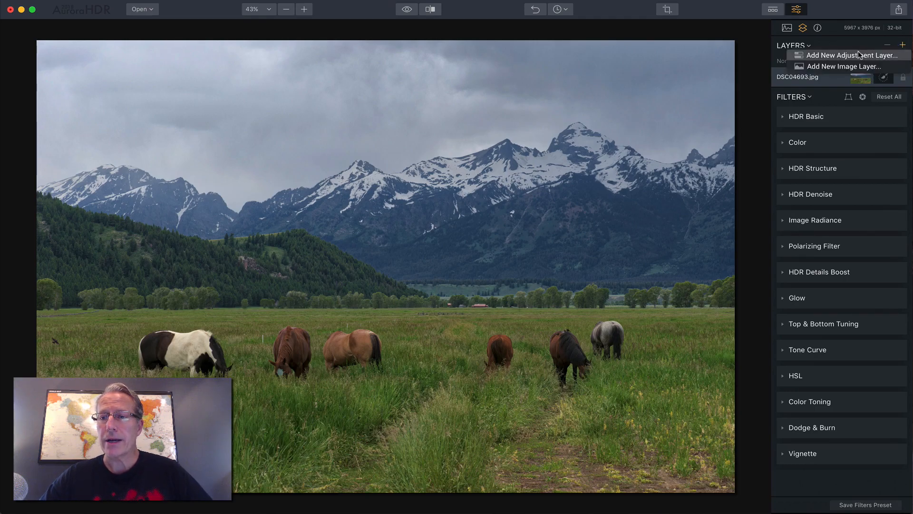
pyautogui.click(848, 55)
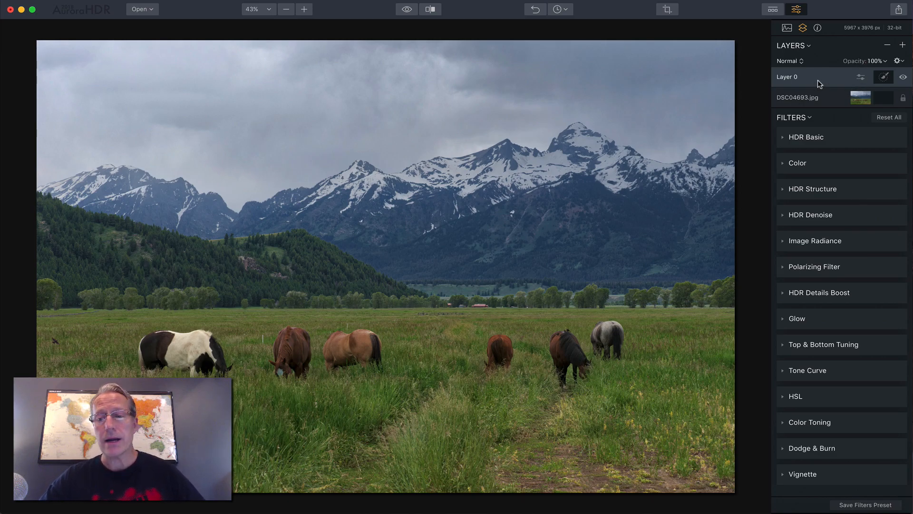
# Give Layer 0 Temperature 25, Contrast 31, HDR Enhance 29, Smart Tone 9, then edit its mask
pyautogui.click(806, 137)
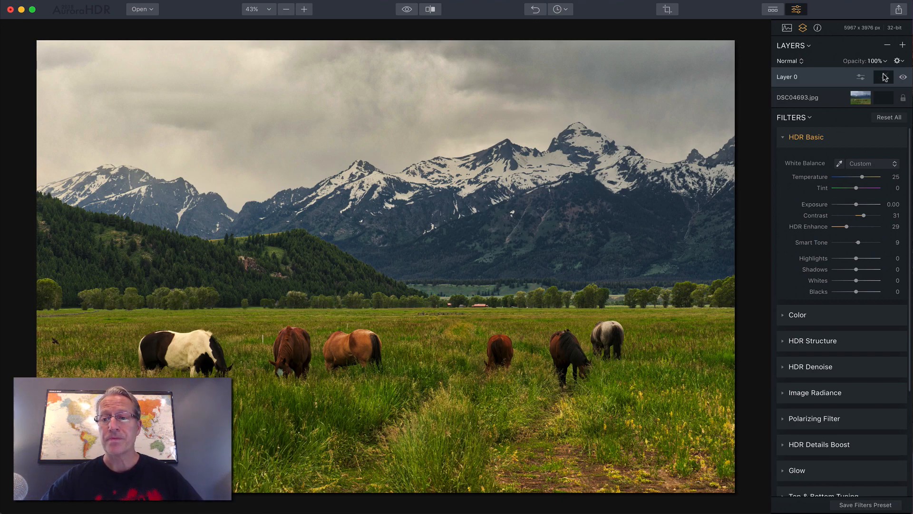
pyautogui.click(860, 76)
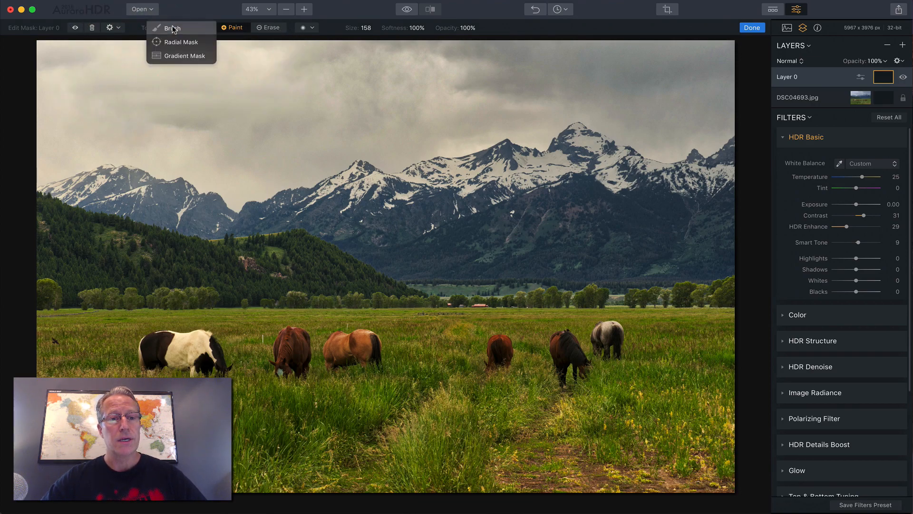
# Choose the mask Brush, enlarge it to 180 and keep softness at 100
pyautogui.click(172, 28)
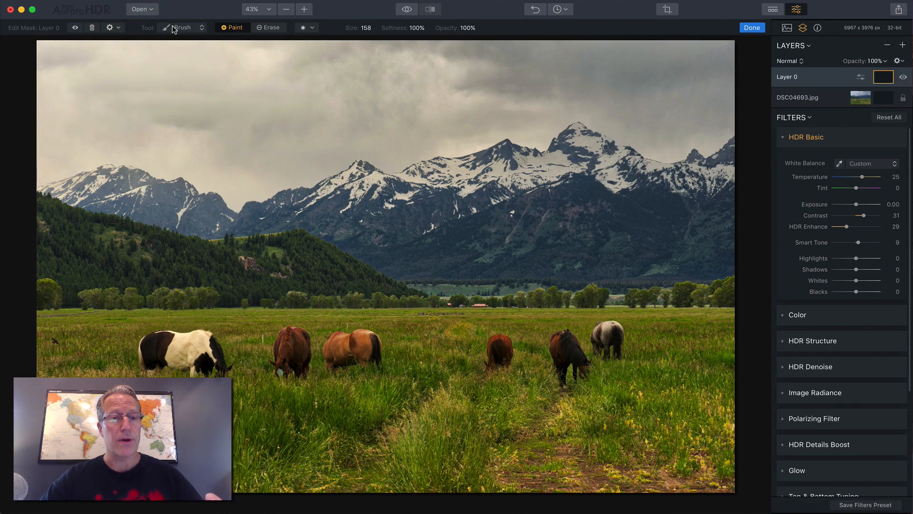
pyautogui.click(184, 28)
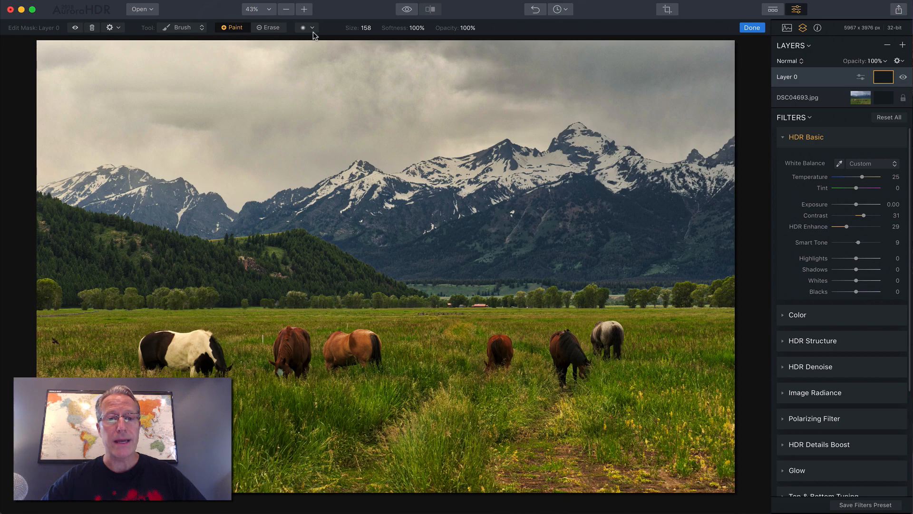
pyautogui.click(307, 28)
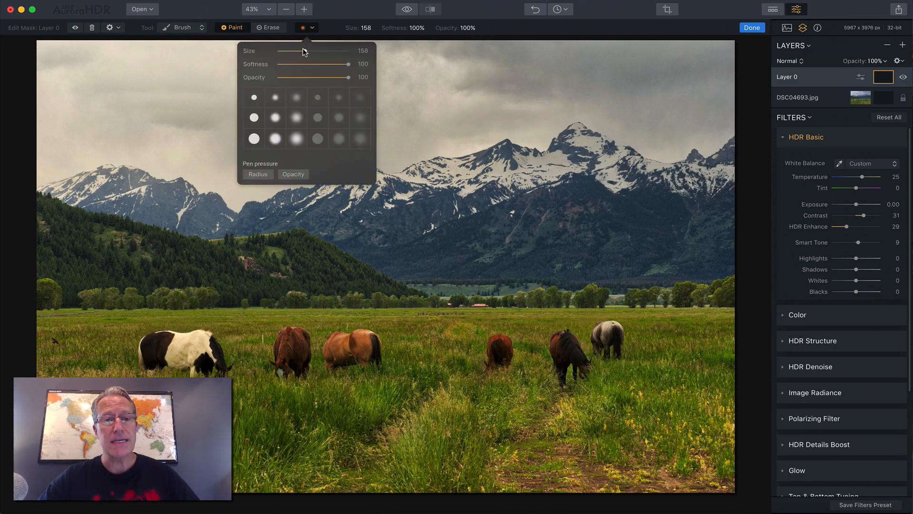
pyautogui.moveTo(288, 53); pyautogui.dragTo(311, 53)
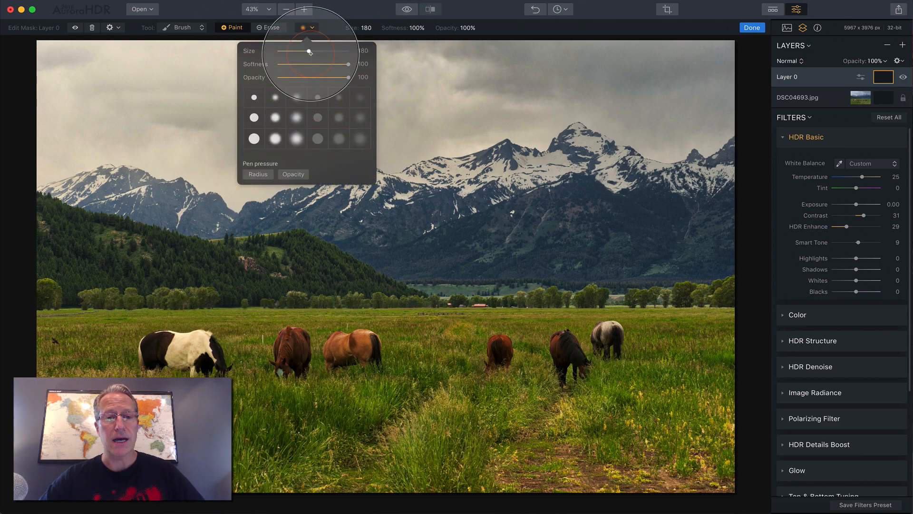
pyautogui.moveTo(350, 64); pyautogui.dragTo(326, 64)
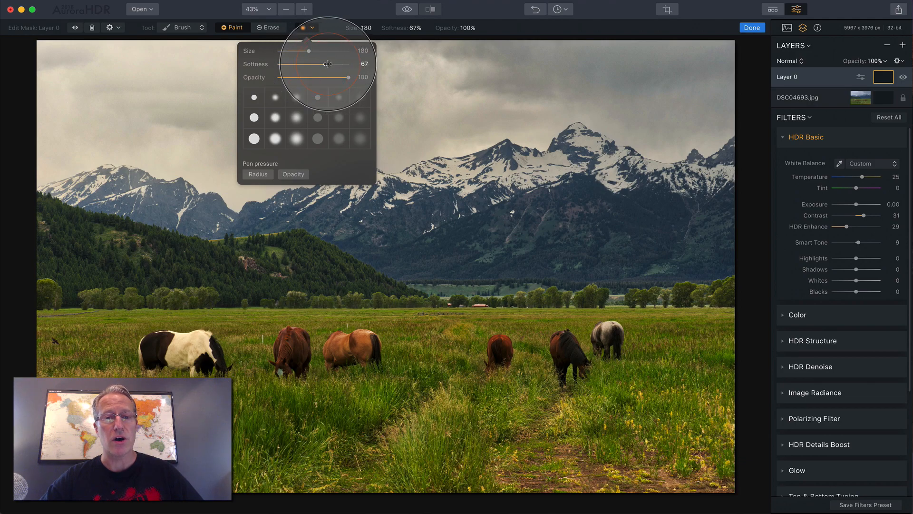
pyautogui.moveTo(326, 64); pyautogui.dragTo(348, 64)
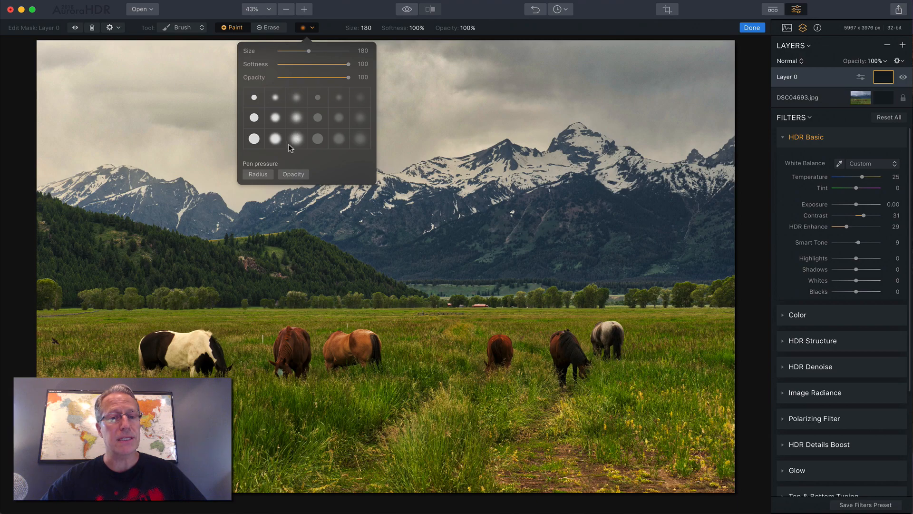
# Try softer and harder brush presets and softness 25, then close the brush settings
pyautogui.click(296, 138)
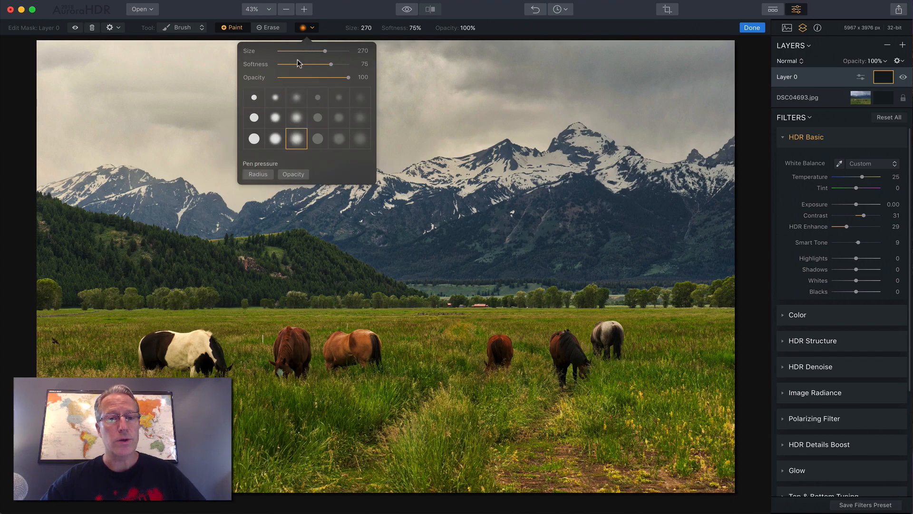
pyautogui.moveTo(317, 64); pyautogui.dragTo(296, 64)
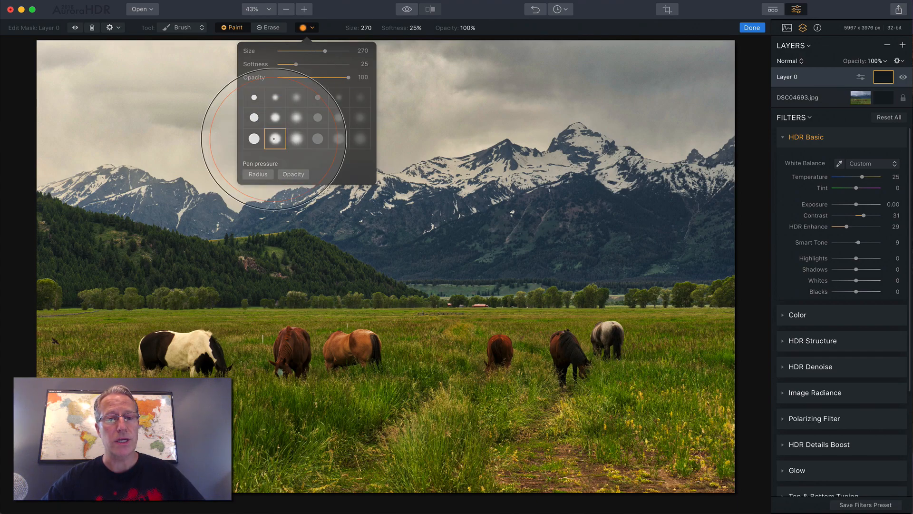
pyautogui.click(303, 28)
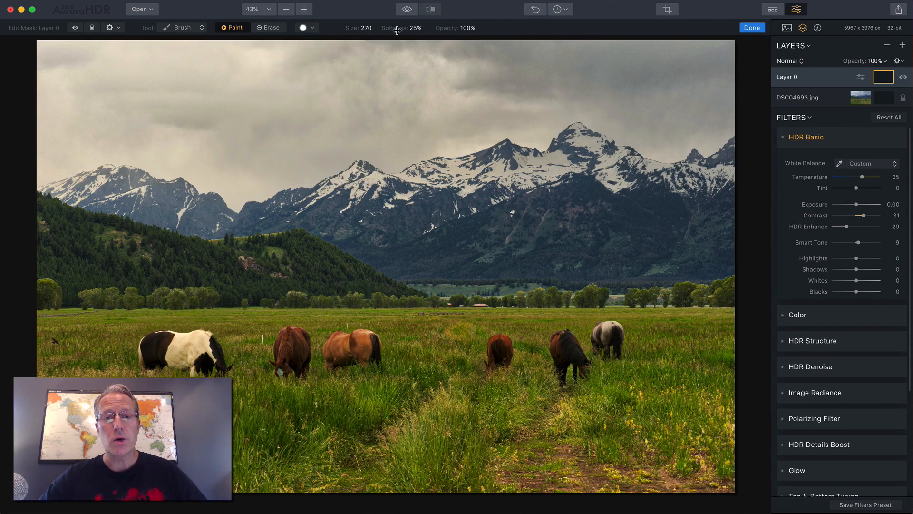
pyautogui.click(400, 27)
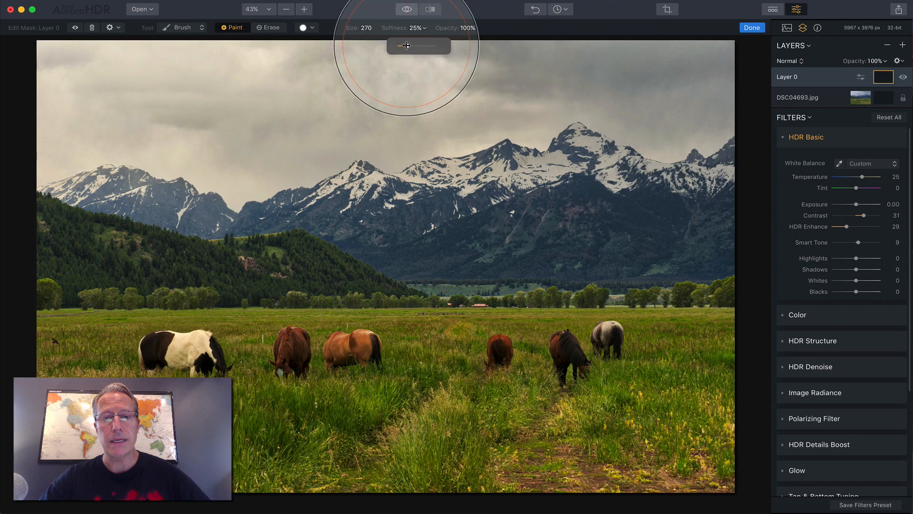
pyautogui.moveTo(406, 46); pyautogui.dragTo(438, 46)
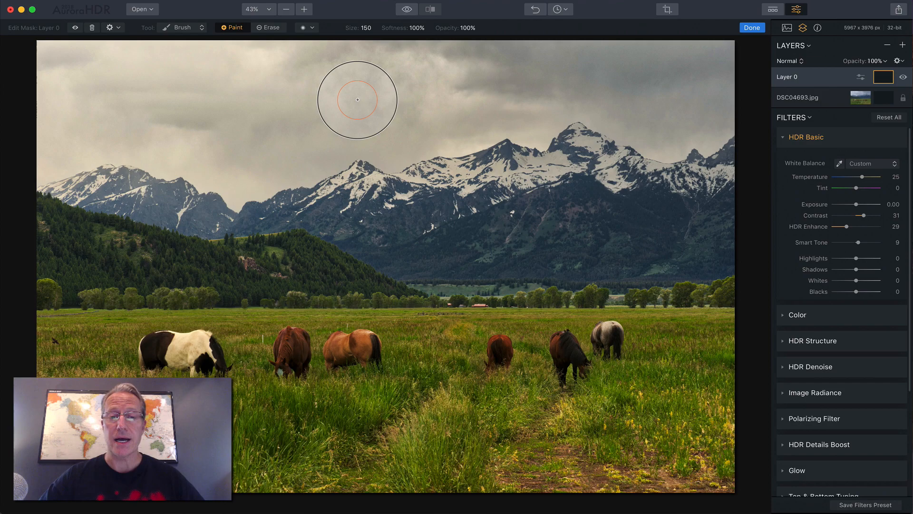
pyautogui.moveTo(211, 42)
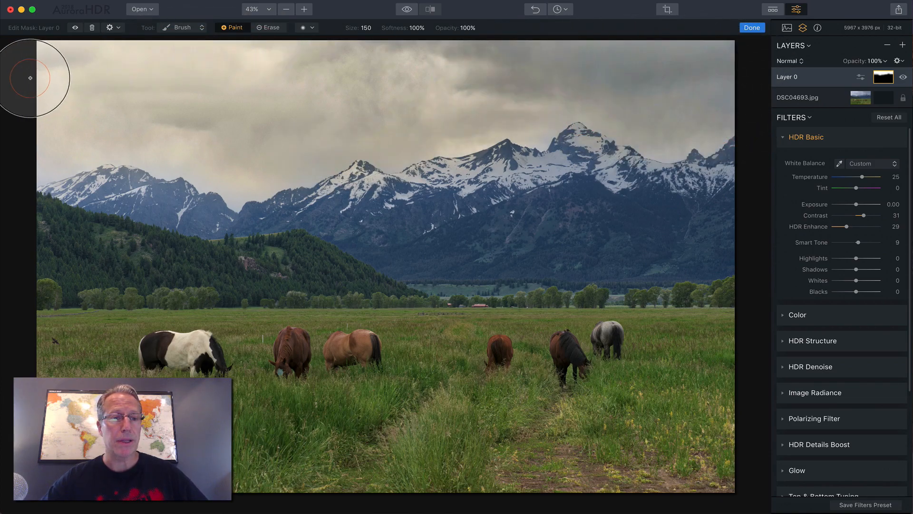
pyautogui.moveTo(441, 109)
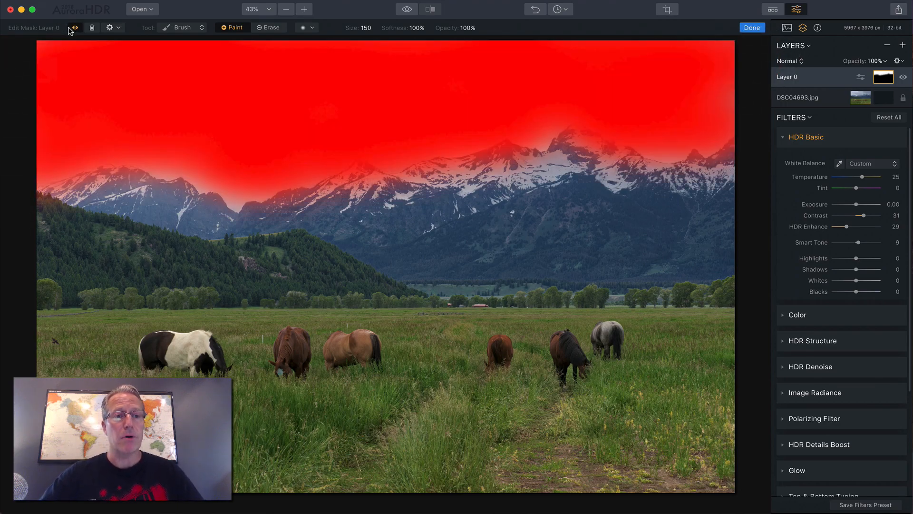
pyautogui.moveTo(153, 149)
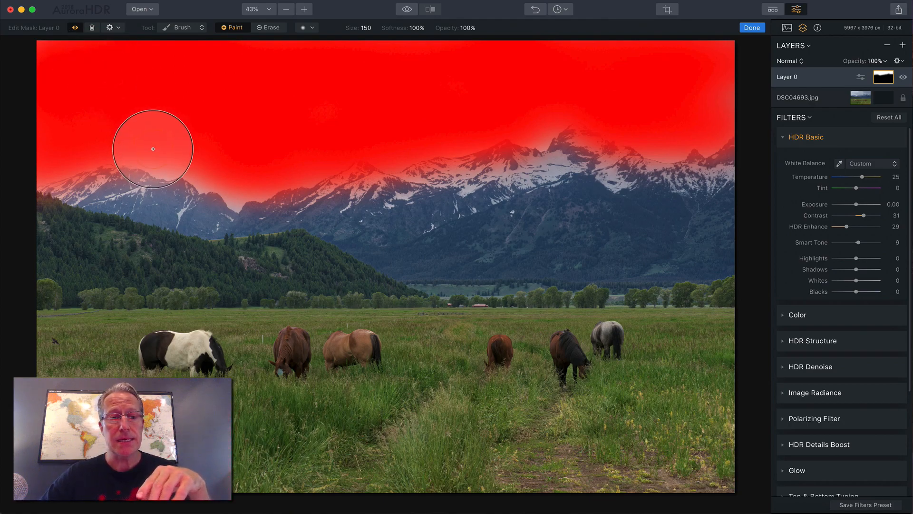
# Erase the mask over the left peaks, forested ridgeline and central snowy peaks, then hide the overlay
pyautogui.click(268, 28)
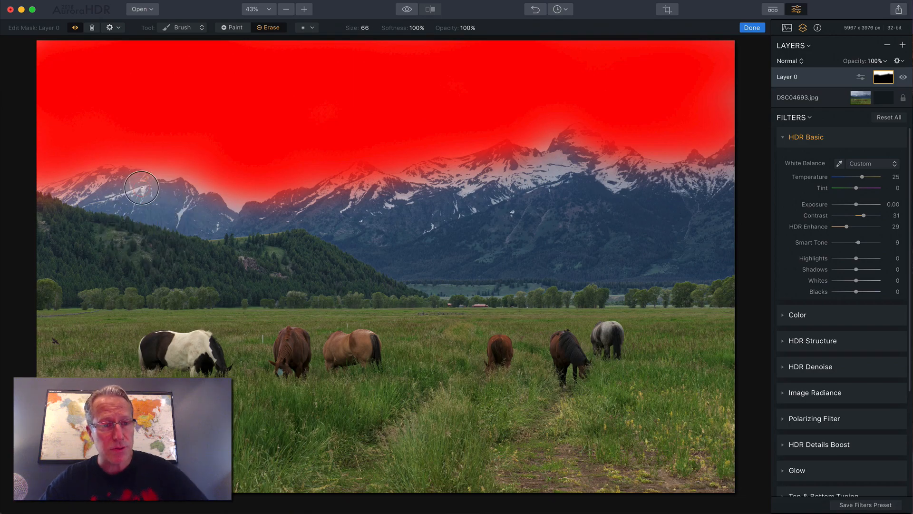
pyautogui.moveTo(142, 187); pyautogui.dragTo(237, 229)
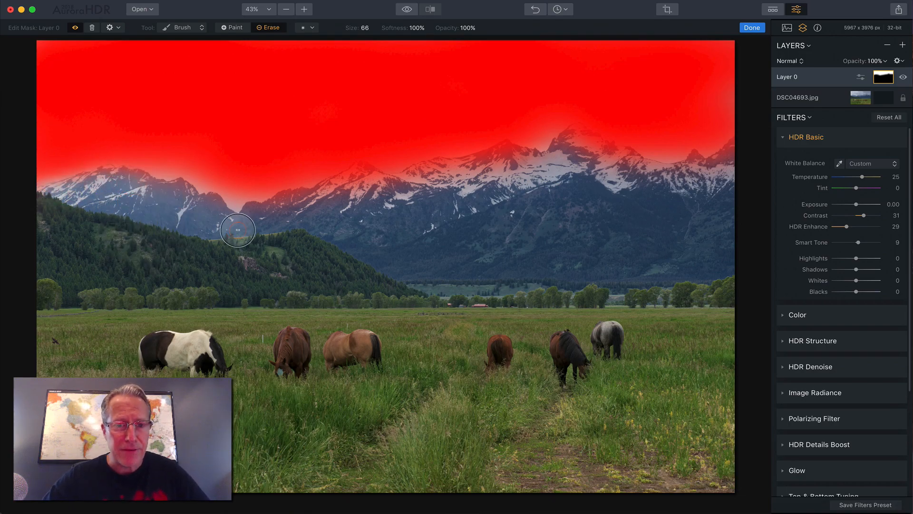
pyautogui.moveTo(237, 229); pyautogui.dragTo(481, 162)
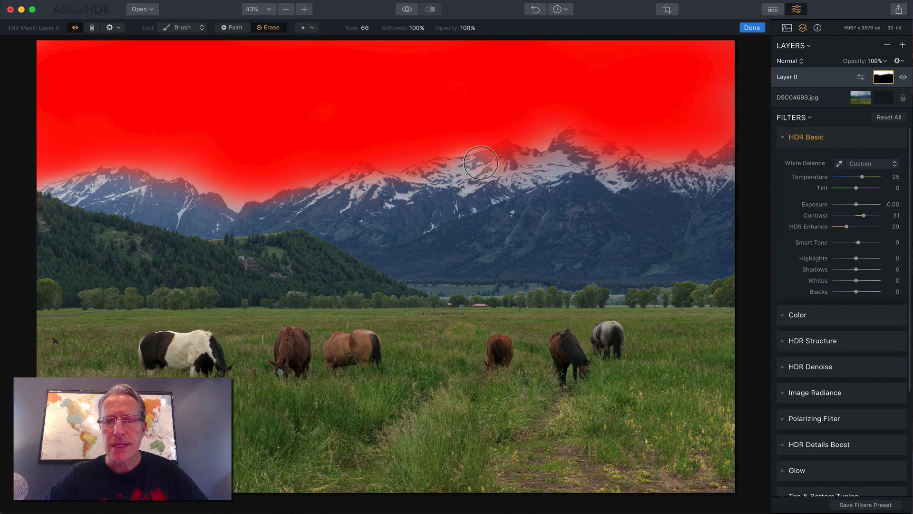
pyautogui.moveTo(481, 162); pyautogui.dragTo(749, 146)
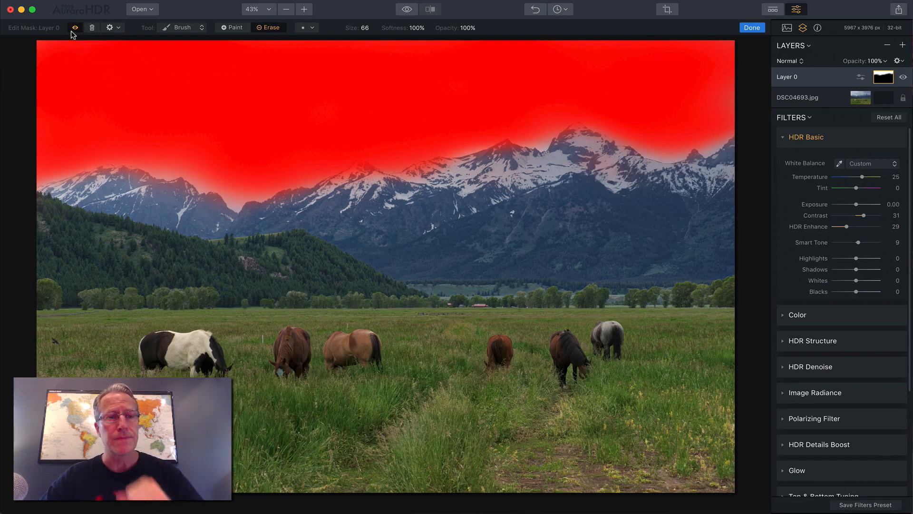
pyautogui.click(75, 28)
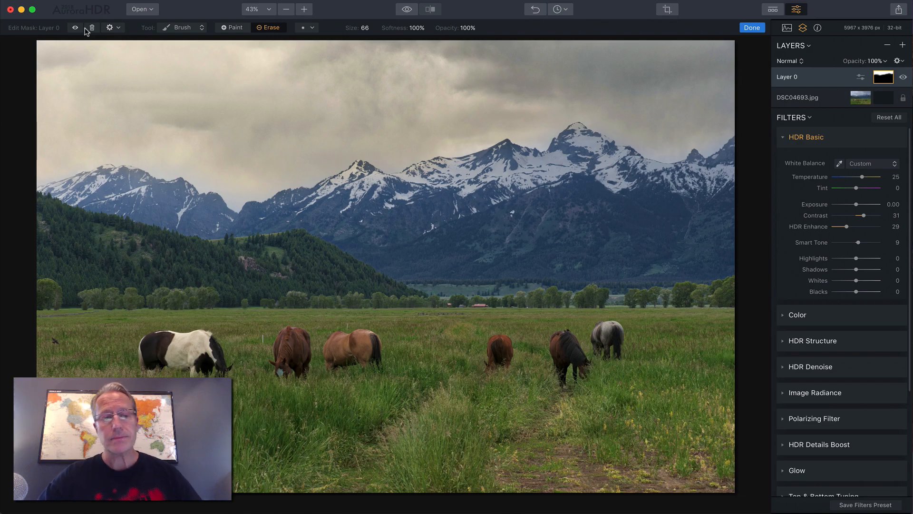
# Invert the mask and test Density from zero back to full
pyautogui.click(110, 28)
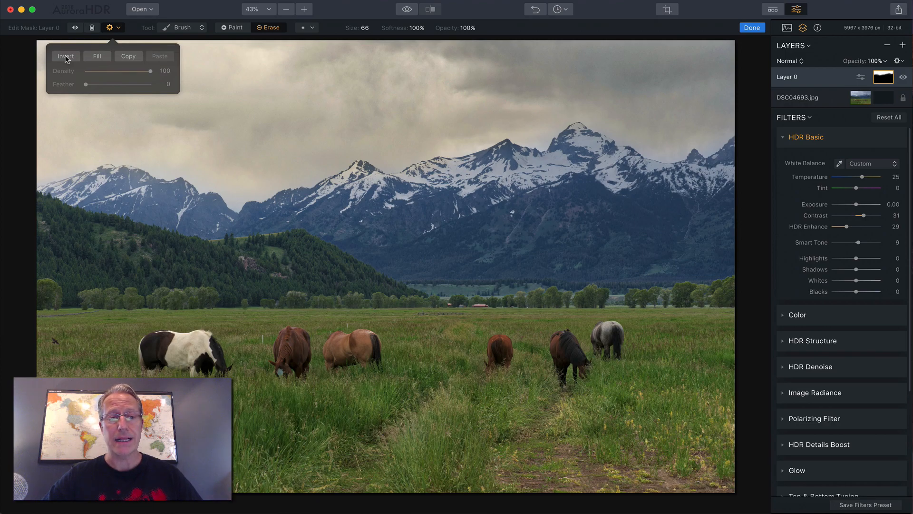
pyautogui.click(65, 56)
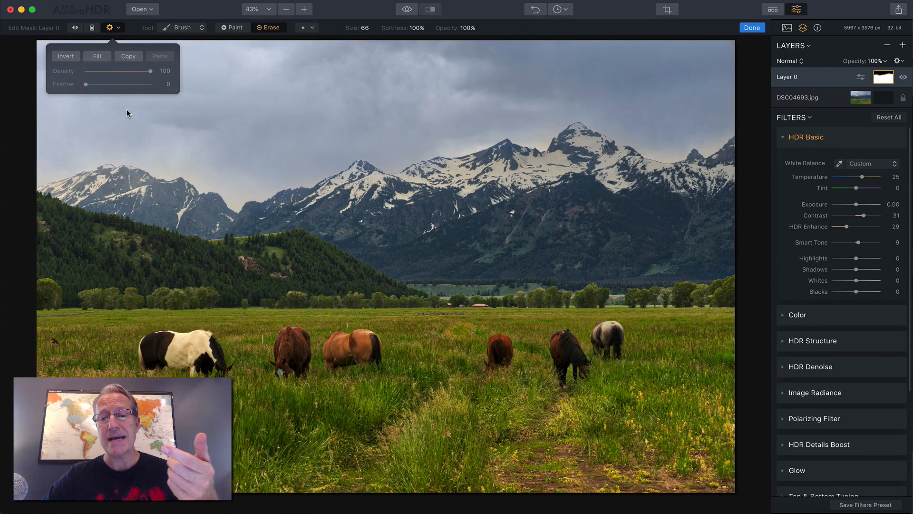
pyautogui.moveTo(294, 114)
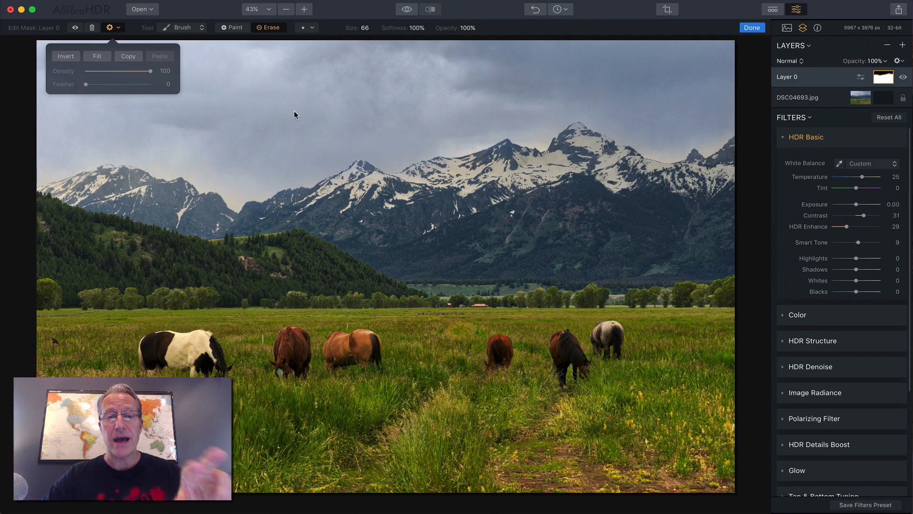
pyautogui.moveTo(405, 293)
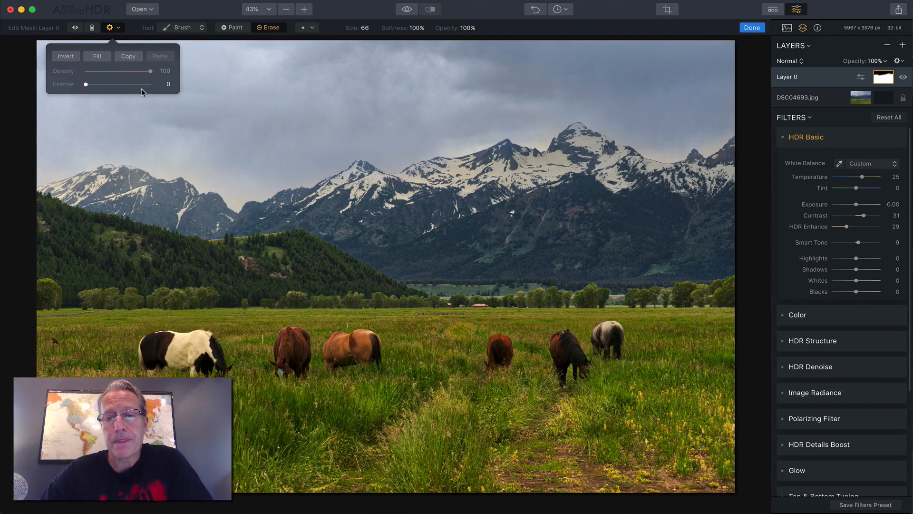
pyautogui.moveTo(373, 269)
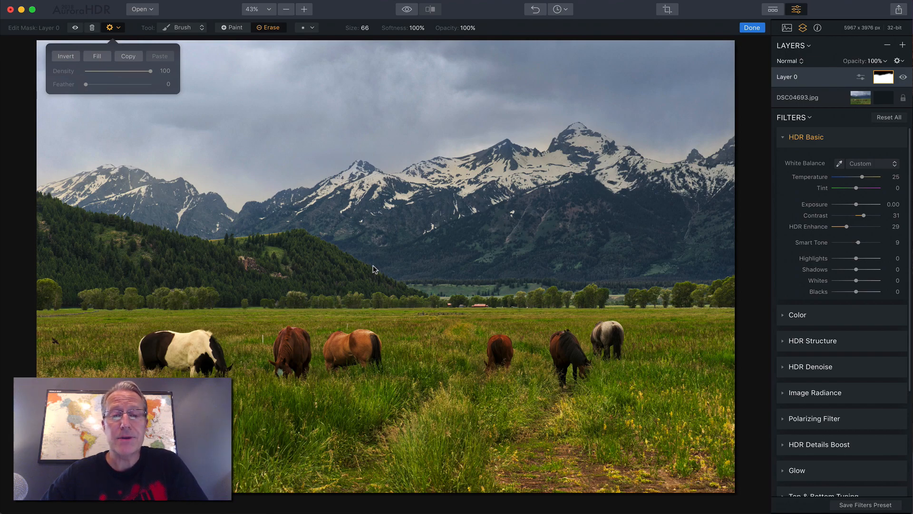
pyautogui.moveTo(400, 241)
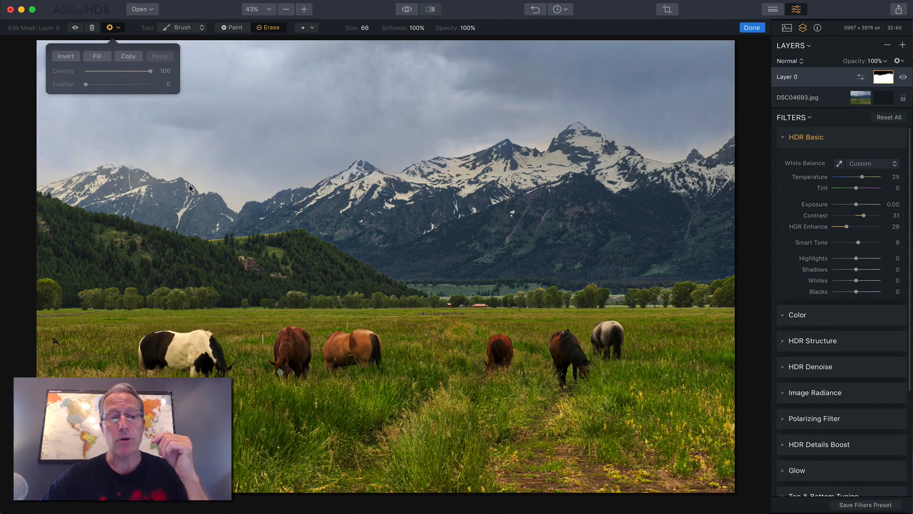
pyautogui.moveTo(412, 146)
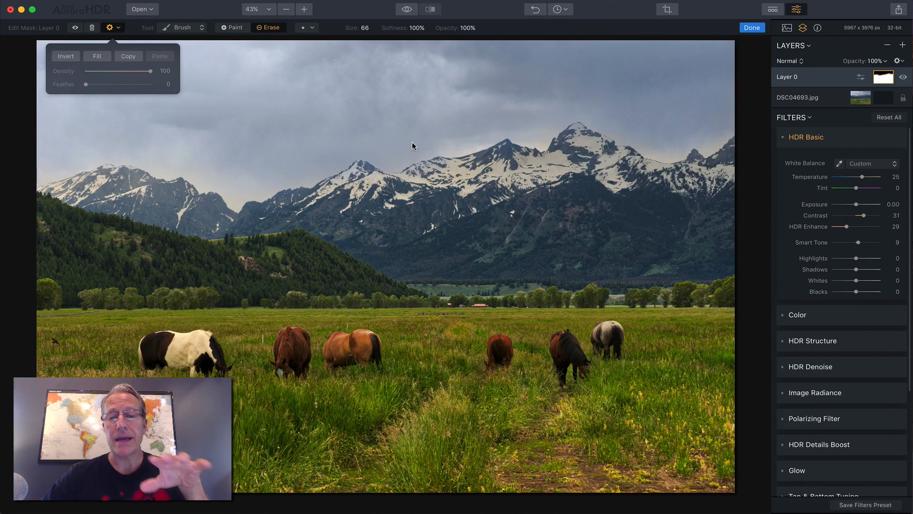
pyautogui.moveTo(451, 285)
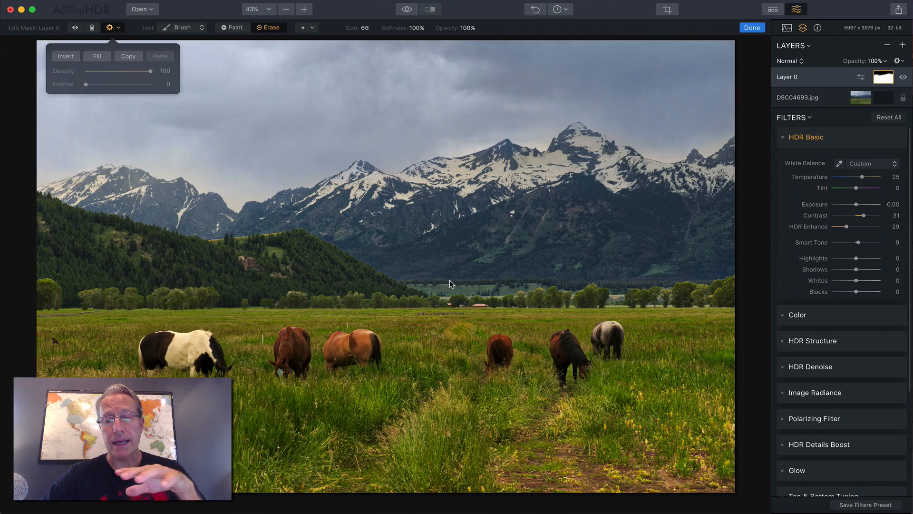
pyautogui.moveTo(400, 171)
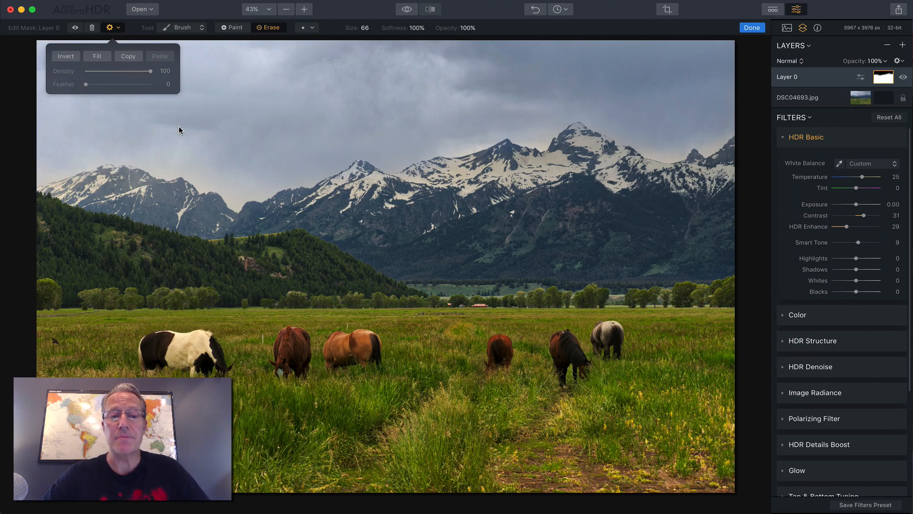
pyautogui.moveTo(285, 109)
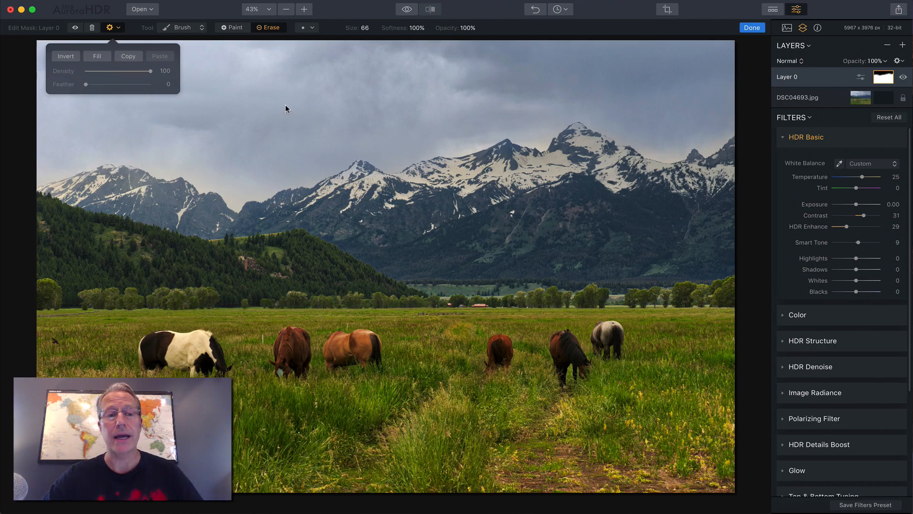
pyautogui.moveTo(220, 162)
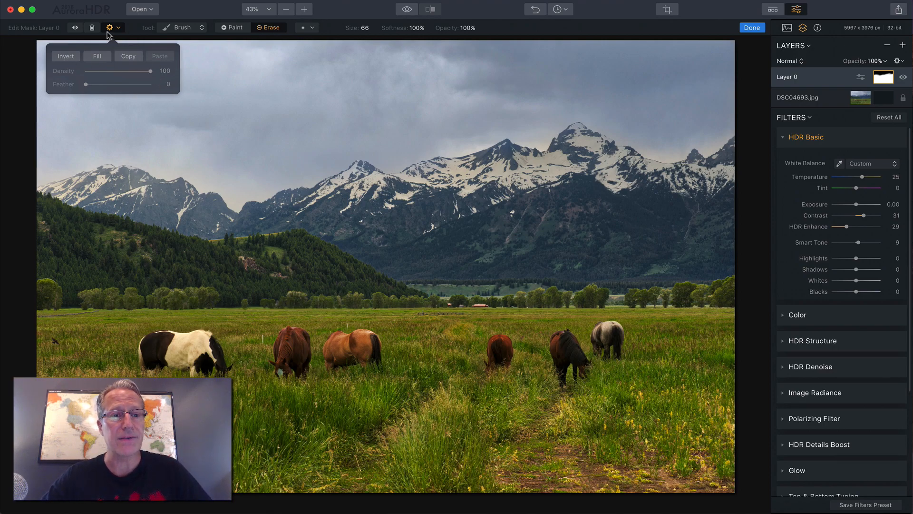
pyautogui.moveTo(153, 71); pyautogui.dragTo(120, 70)
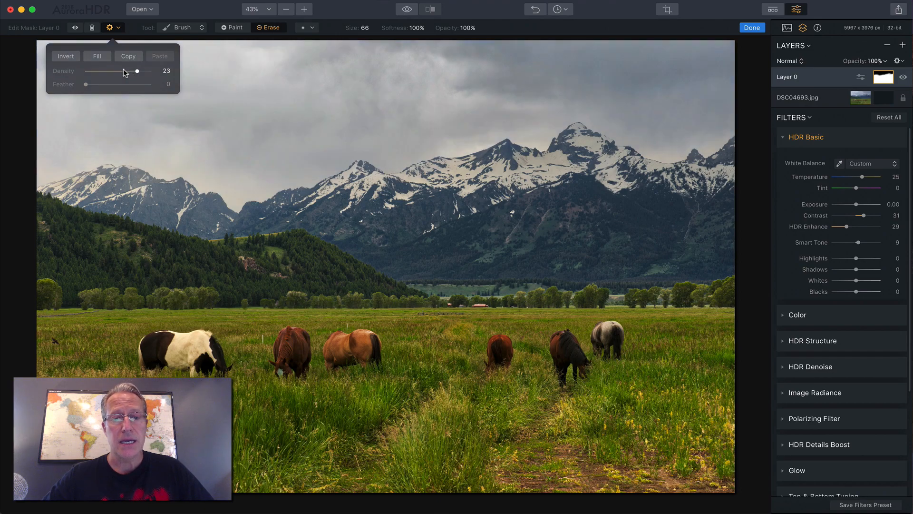
pyautogui.moveTo(137, 70); pyautogui.dragTo(86, 71)
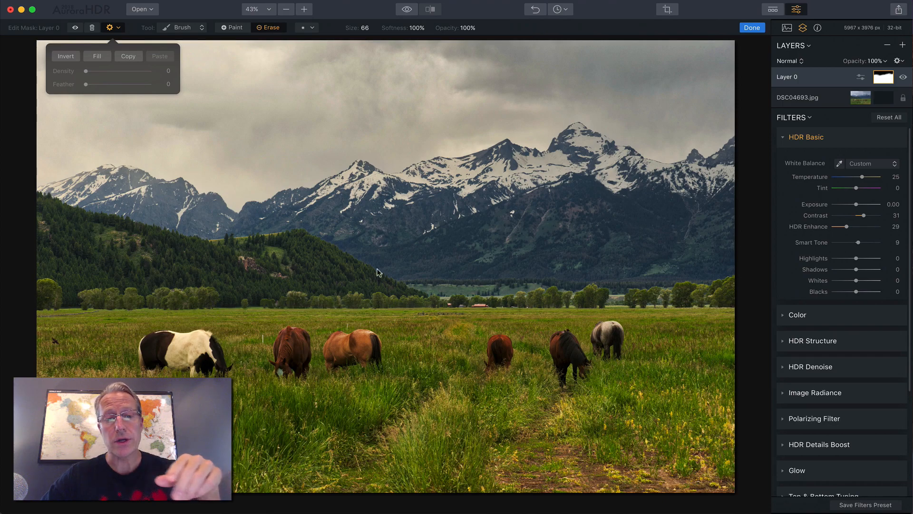
pyautogui.moveTo(86, 70); pyautogui.dragTo(104, 71)
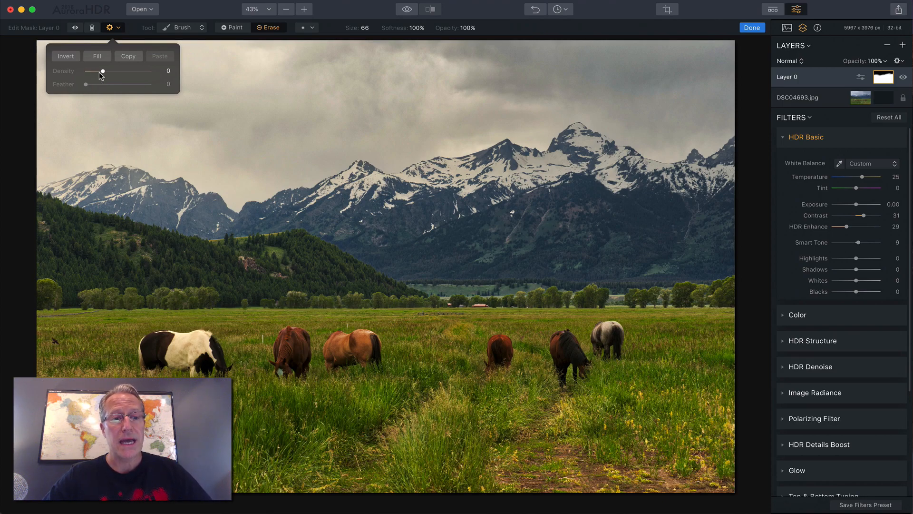
pyautogui.moveTo(103, 71); pyautogui.dragTo(152, 71)
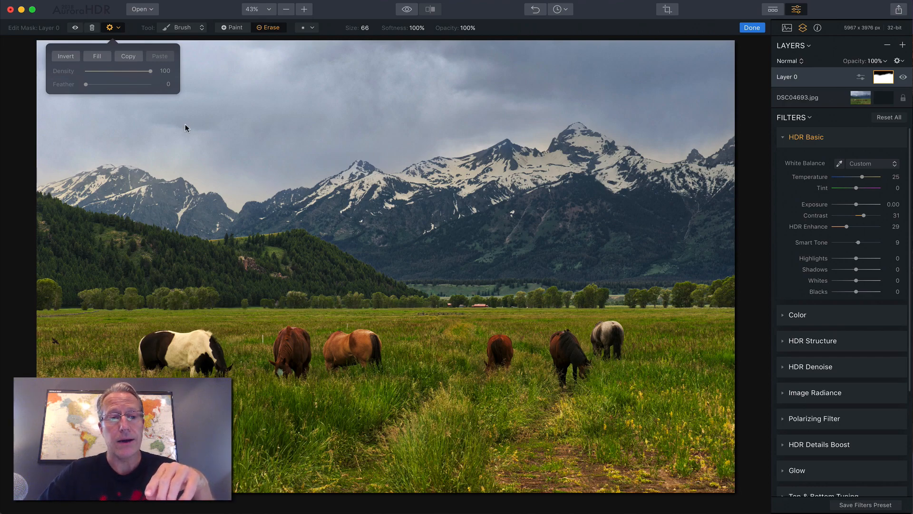
# Invert the mask again, settle Density at 100 and push Feather to maximum
pyautogui.click(65, 56)
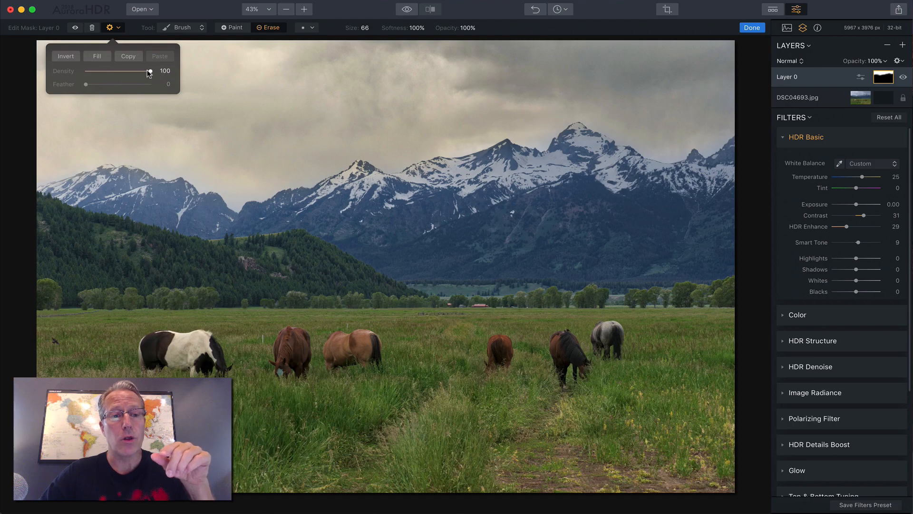
pyautogui.moveTo(149, 71); pyautogui.dragTo(145, 72)
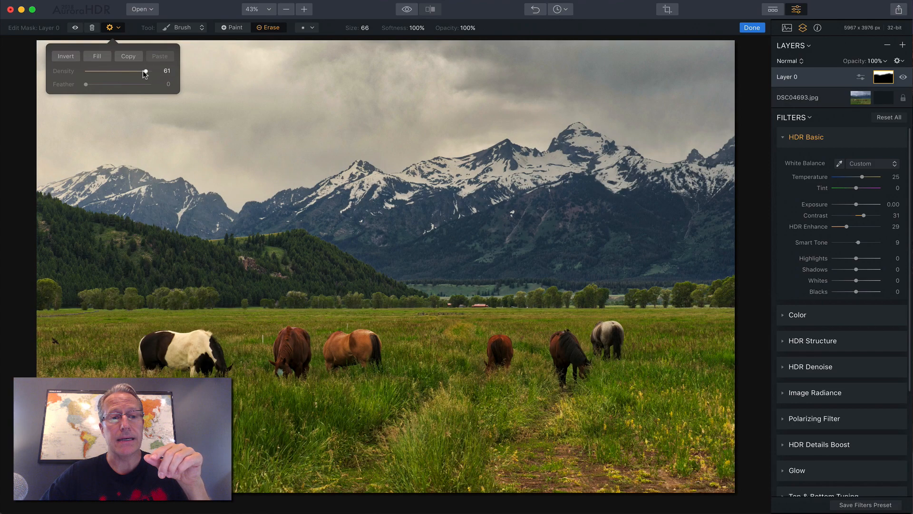
pyautogui.moveTo(146, 71); pyautogui.dragTo(169, 70)
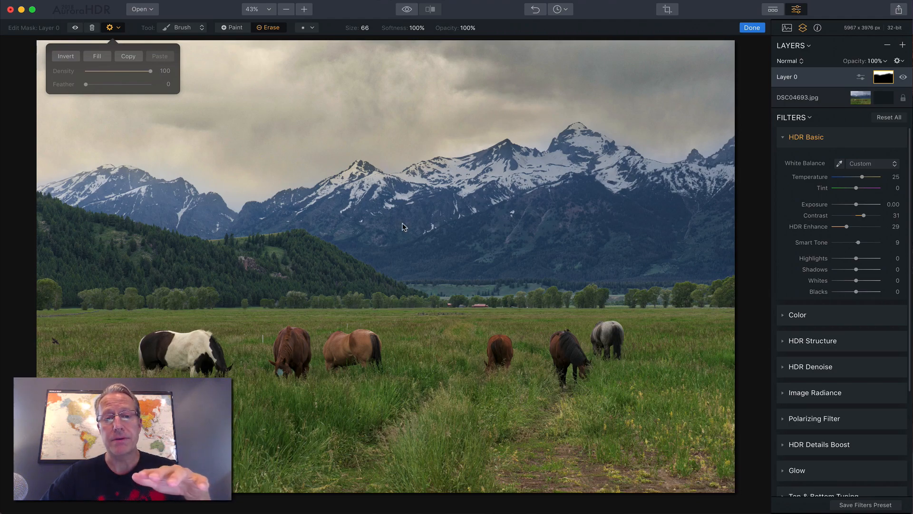
pyautogui.moveTo(150, 71); pyautogui.dragTo(91, 70)
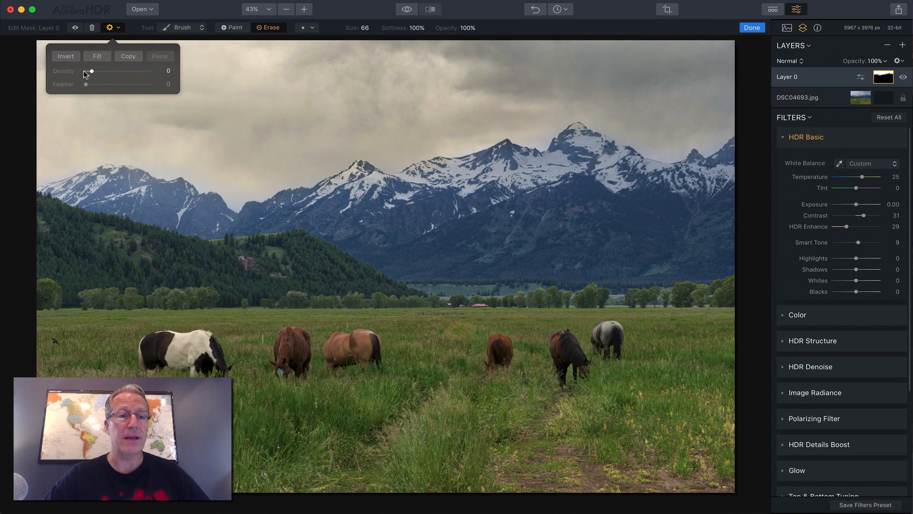
pyautogui.moveTo(91, 71); pyautogui.dragTo(149, 71)
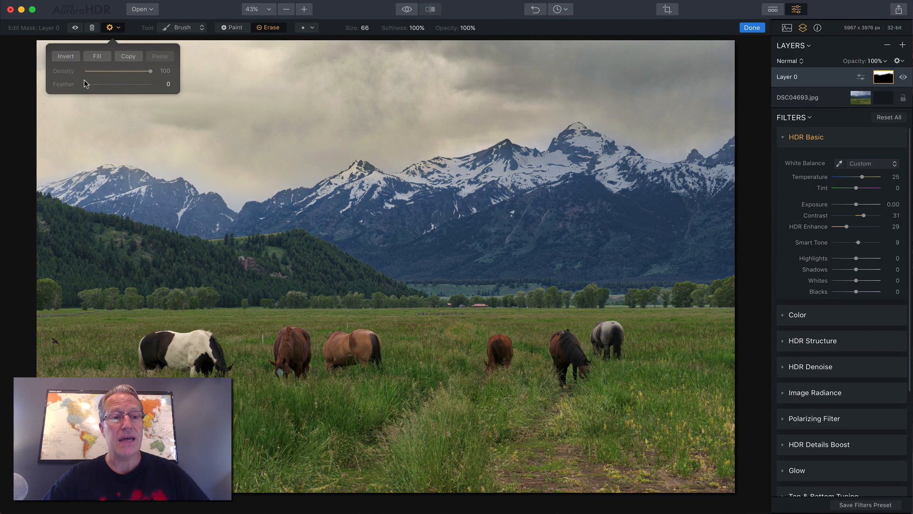
pyautogui.moveTo(91, 84); pyautogui.dragTo(151, 84)
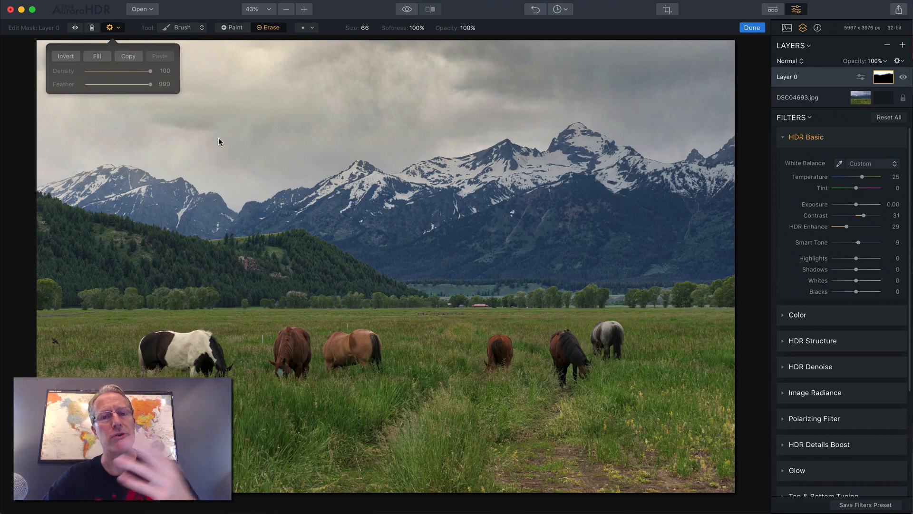
pyautogui.moveTo(150, 83); pyautogui.dragTo(97, 84)
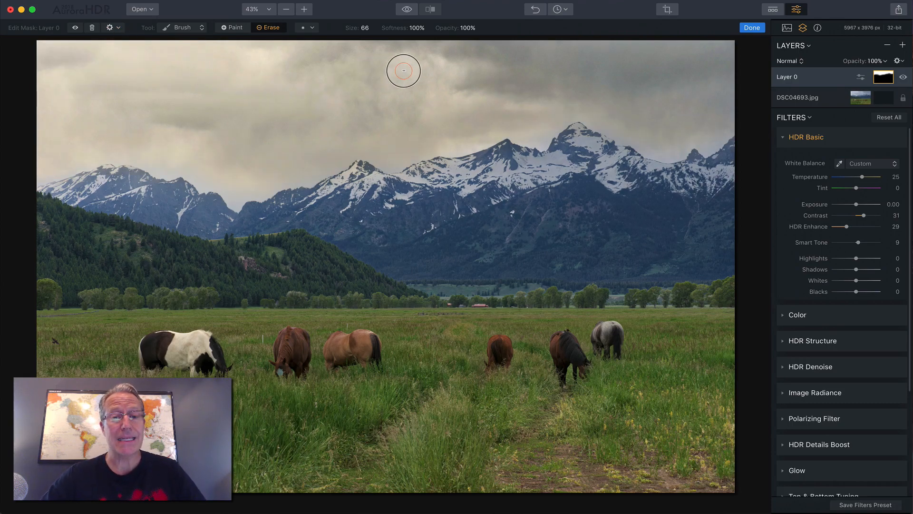
# Finish the sky mask edit, clear Layer 0's mask, and reopen mask editing
pyautogui.click(751, 28)
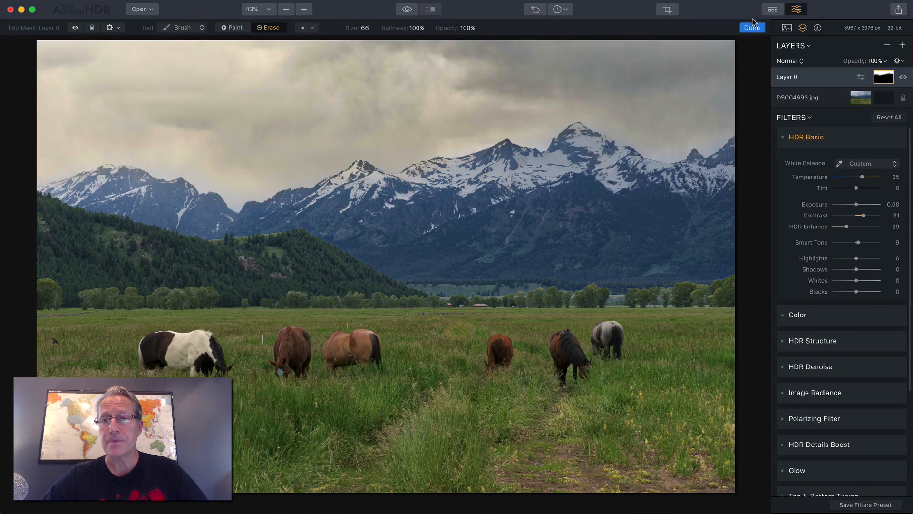
pyautogui.click(751, 28)
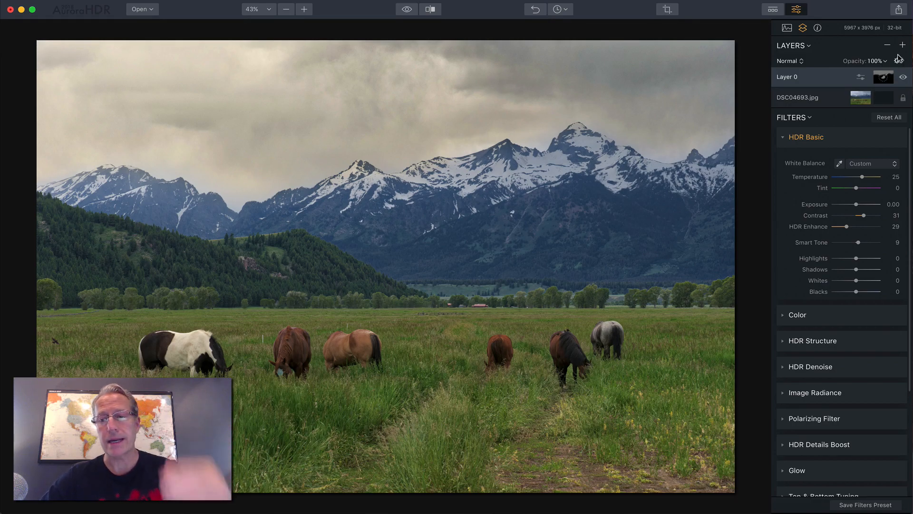
pyautogui.click(898, 60)
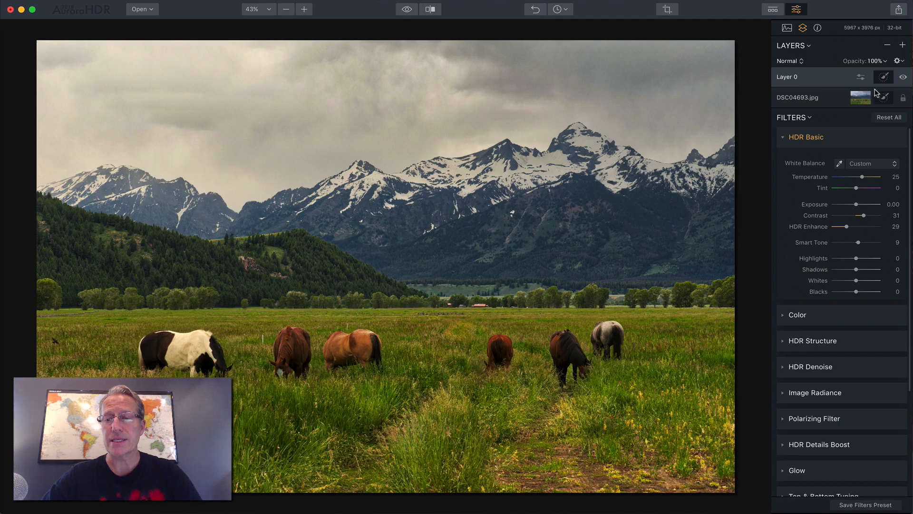
pyautogui.click(882, 76)
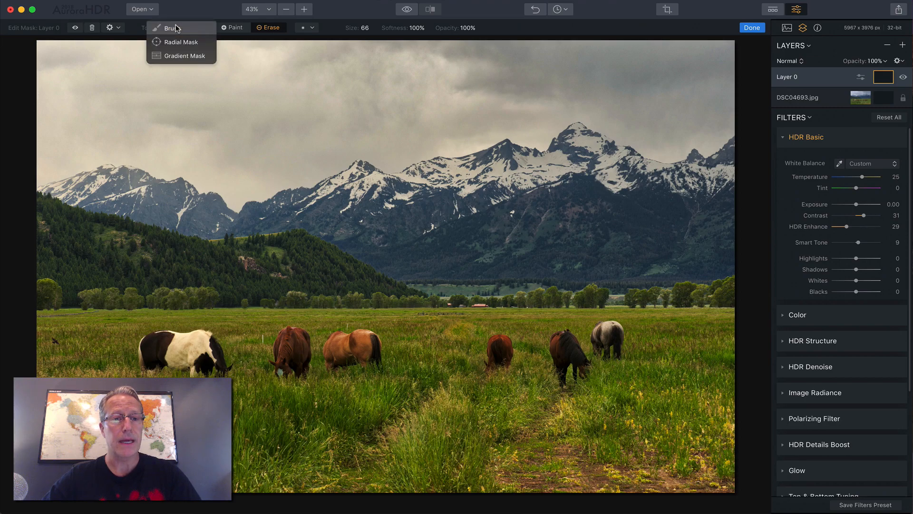
# Draw an inverted radial mask and stretch it into a wide oval in the top-left sky
pyautogui.click(182, 42)
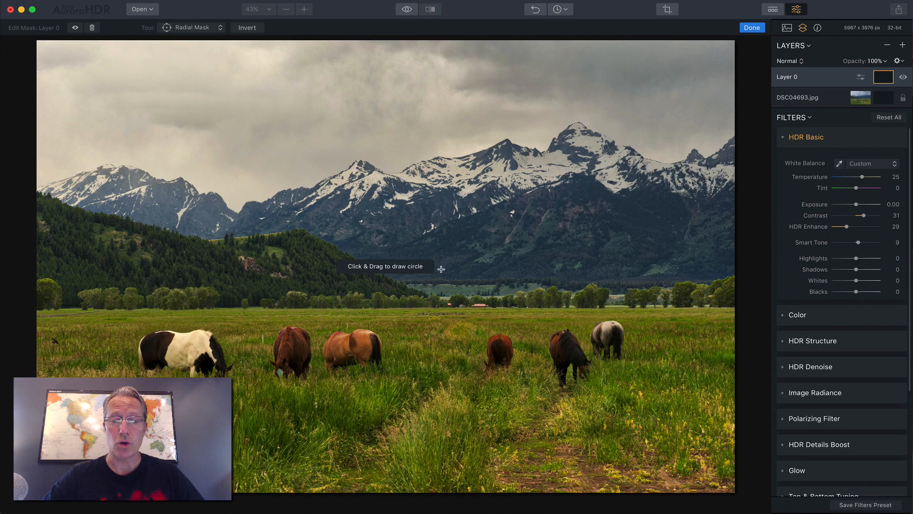
pyautogui.moveTo(136, 145)
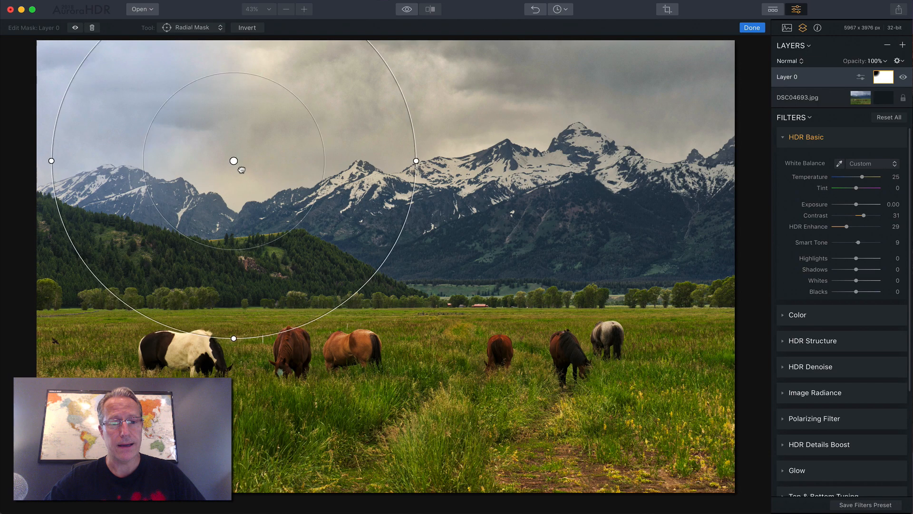
pyautogui.moveTo(234, 161); pyautogui.dragTo(289, 211)
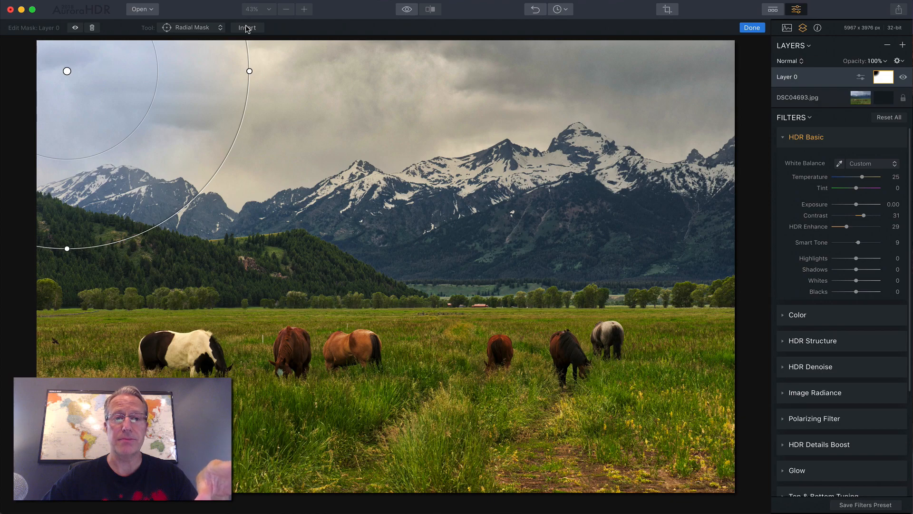
pyautogui.click(247, 28)
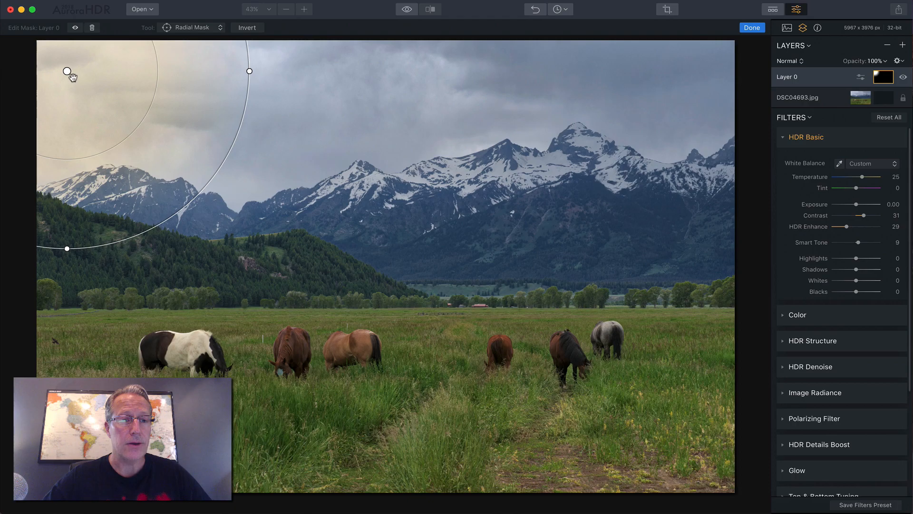
pyautogui.moveTo(67, 71); pyautogui.dragTo(89, 75)
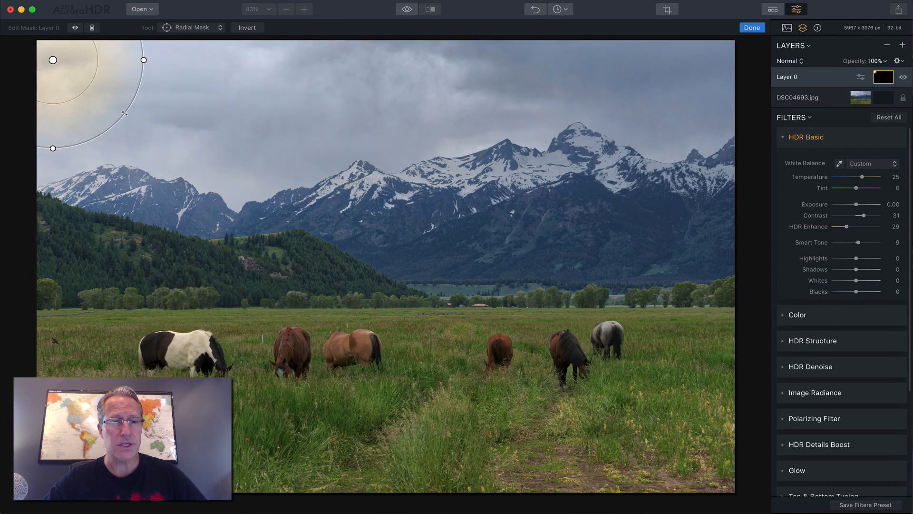
pyautogui.moveTo(143, 60); pyautogui.dragTo(199, 60)
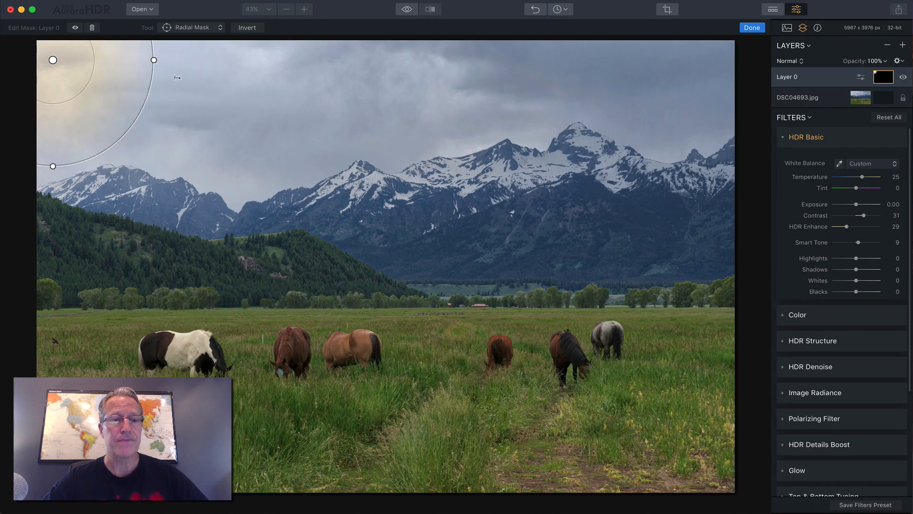
pyautogui.moveTo(153, 59); pyautogui.dragTo(233, 59)
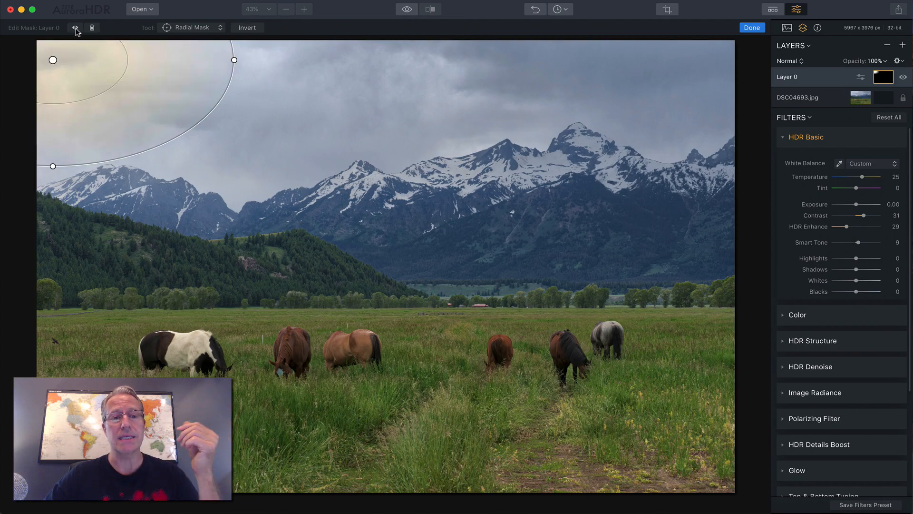
pyautogui.click(750, 27)
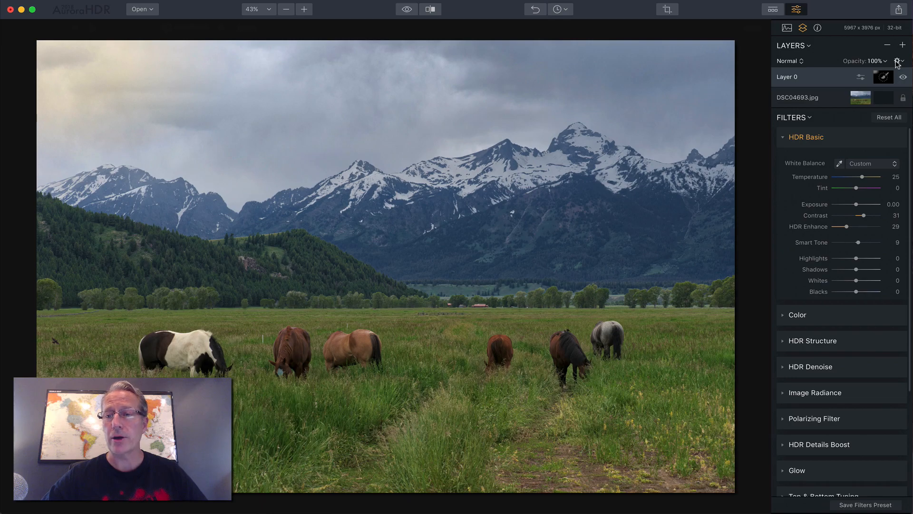
# Clear the radial mask and switch Layer 0's mask to the Gradient Mask tool
pyautogui.click(899, 61)
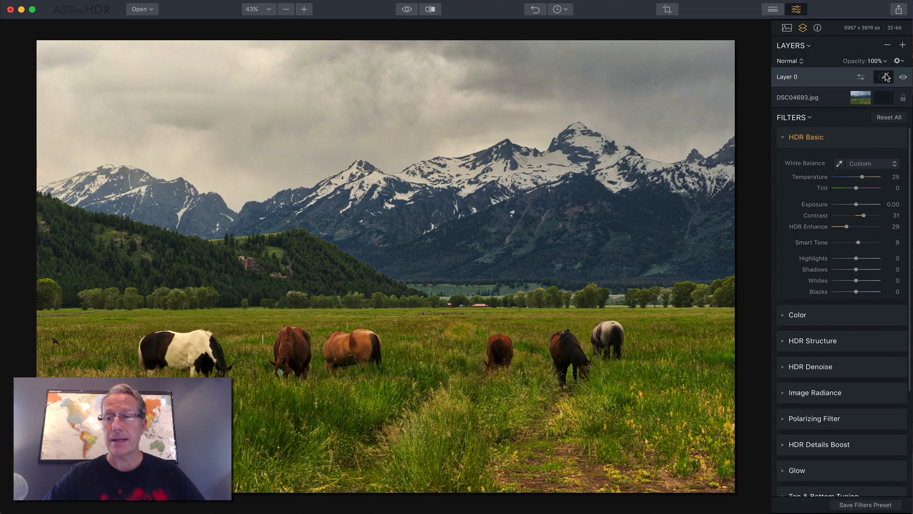
pyautogui.click(884, 76)
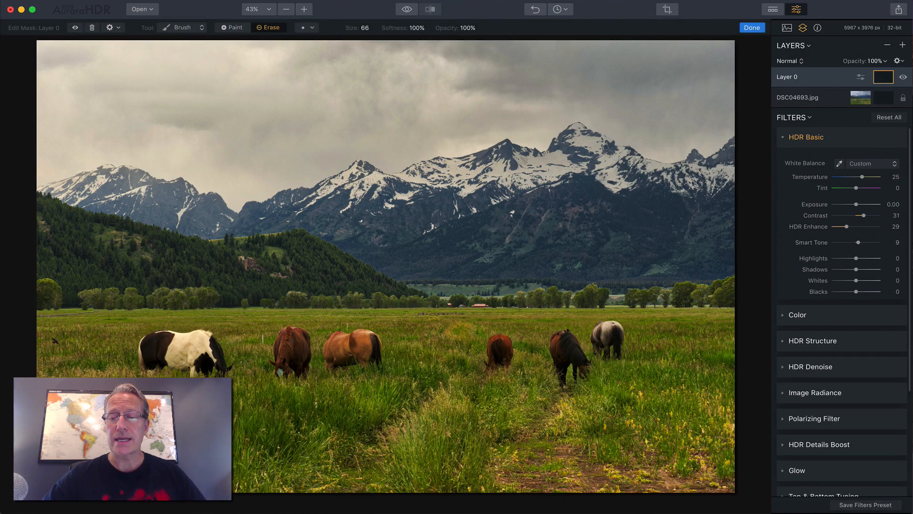
pyautogui.click(201, 28)
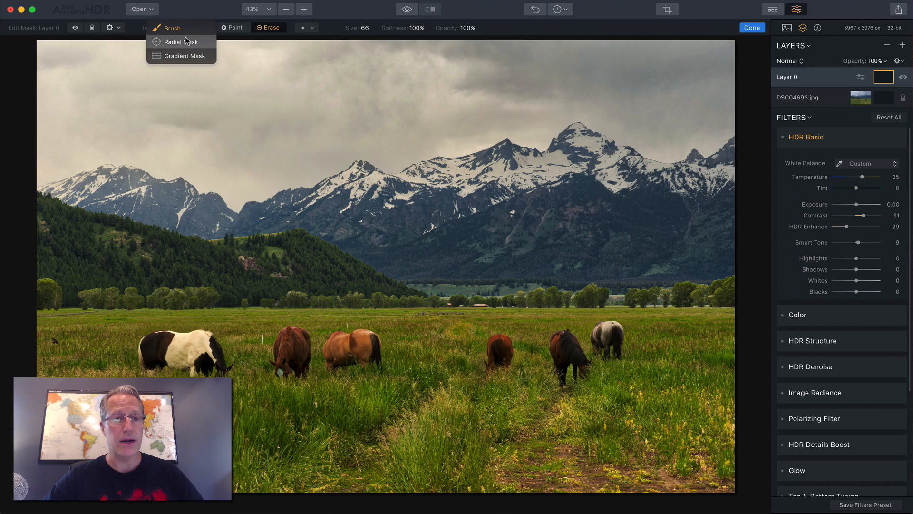
pyautogui.click(184, 55)
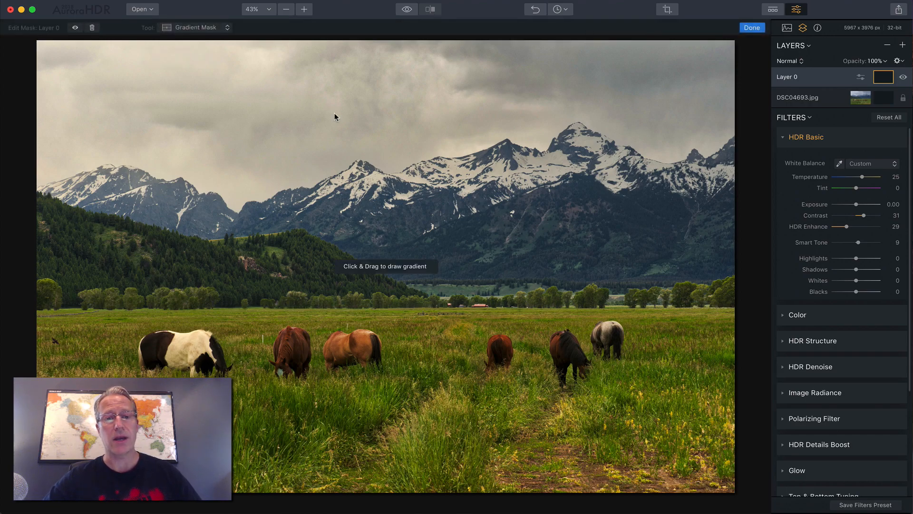
pyautogui.moveTo(438, 261)
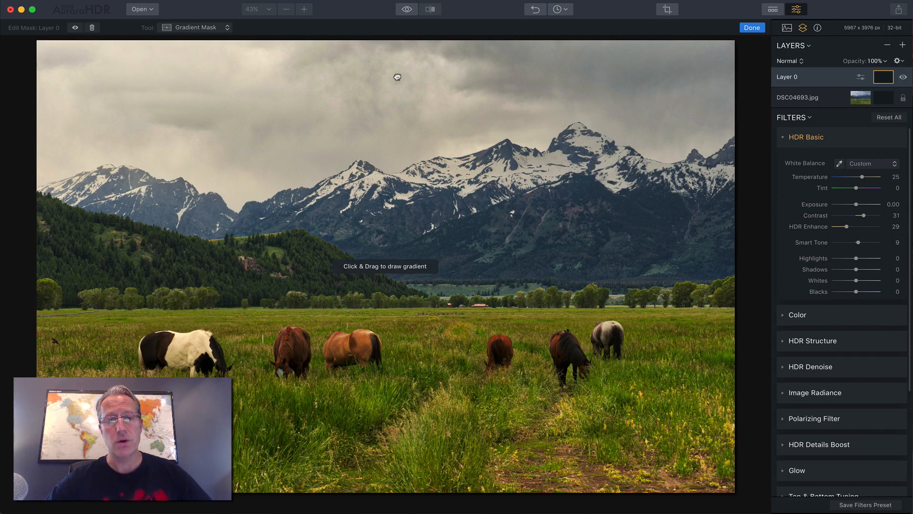
# Draw a gradient from sky to peaks, softening, tilting and re-levelling it
pyautogui.moveTo(397, 76); pyautogui.dragTo(397, 220)
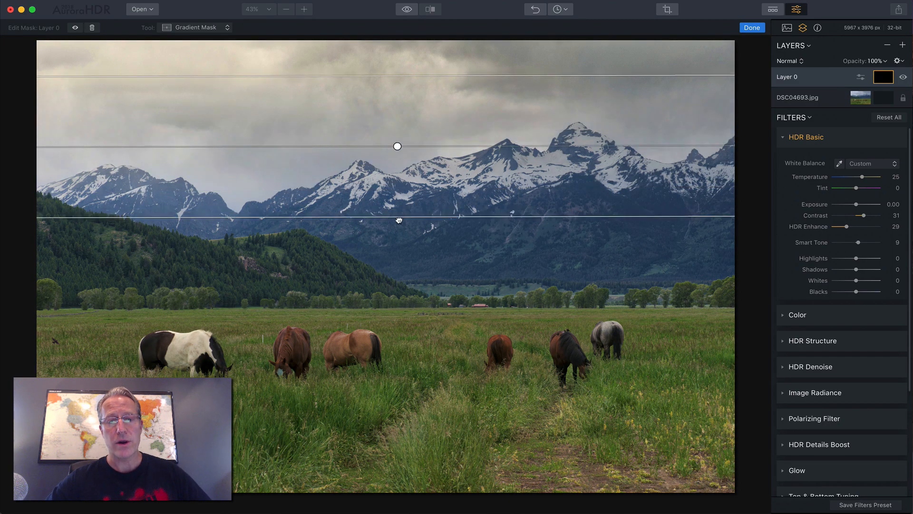
pyautogui.moveTo(397, 146); pyautogui.dragTo(397, 159)
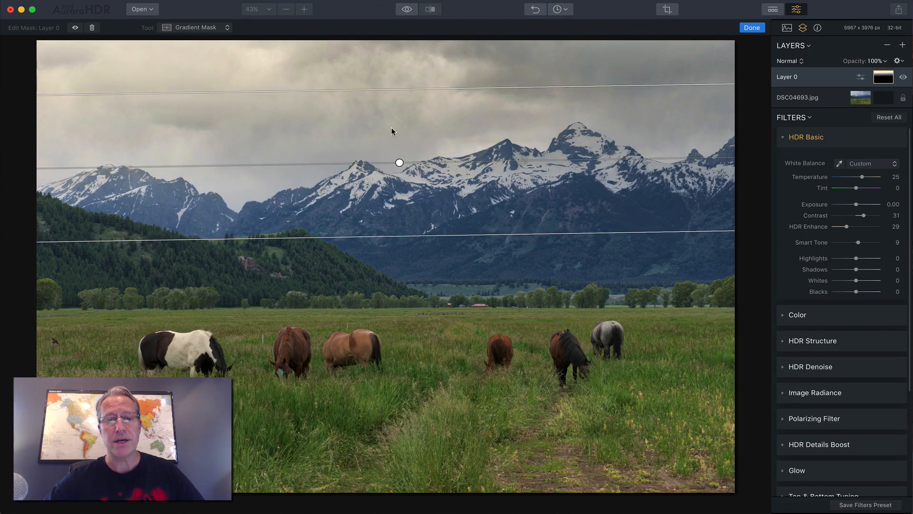
pyautogui.moveTo(399, 163); pyautogui.dragTo(400, 189)
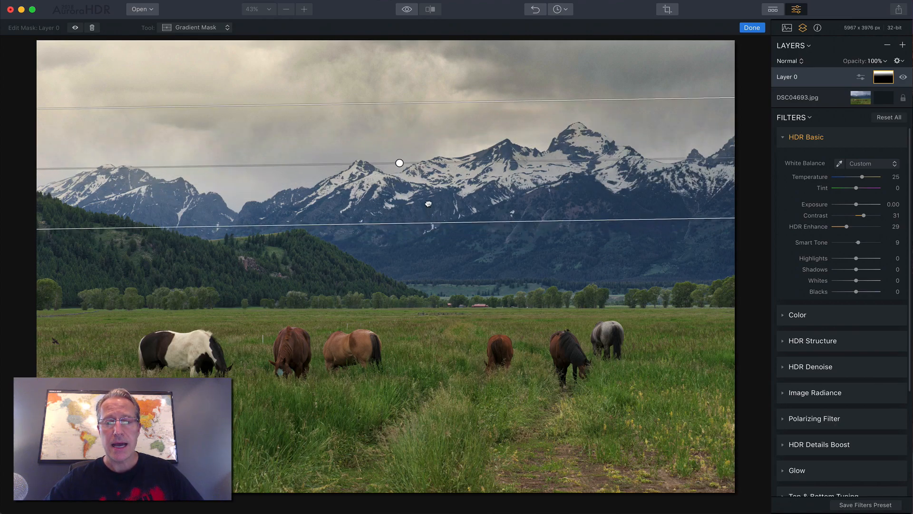
pyautogui.moveTo(399, 164); pyautogui.dragTo(399, 140)
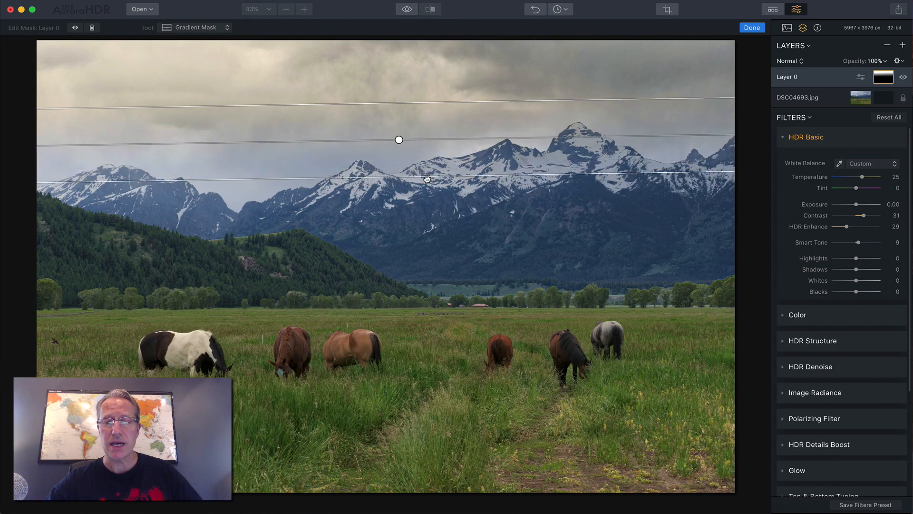
pyautogui.moveTo(427, 179); pyautogui.dragTo(448, 135)
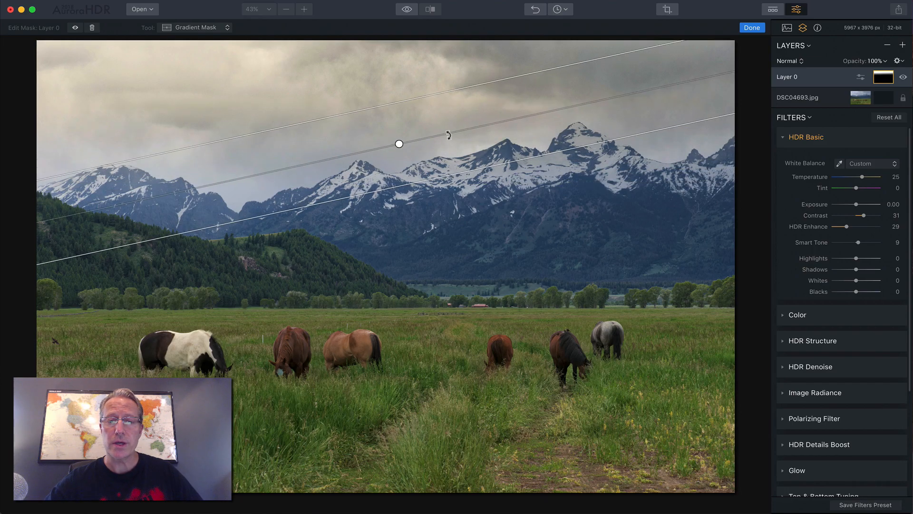
pyautogui.moveTo(398, 143); pyautogui.dragTo(399, 145)
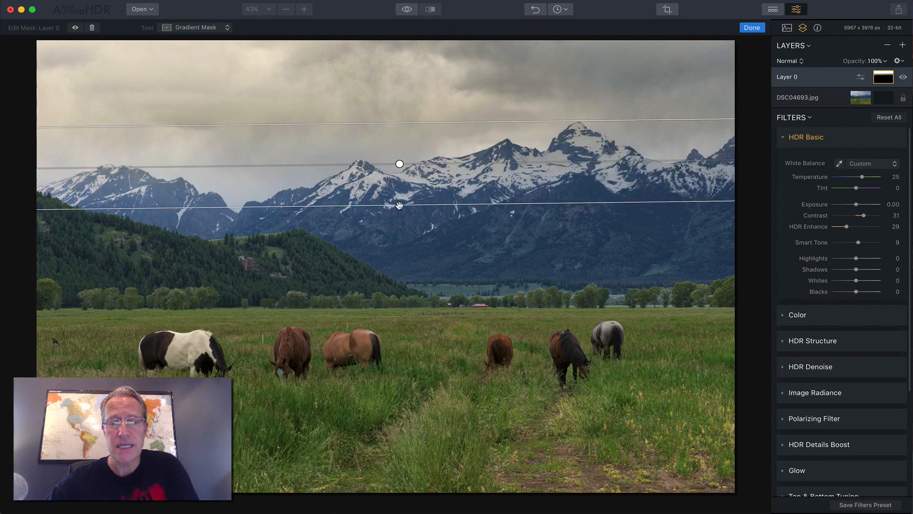
# Refine the gradient's fade to end over the mountain peaks, finish, and reopen the mask
pyautogui.moveTo(399, 163); pyautogui.dragTo(400, 178)
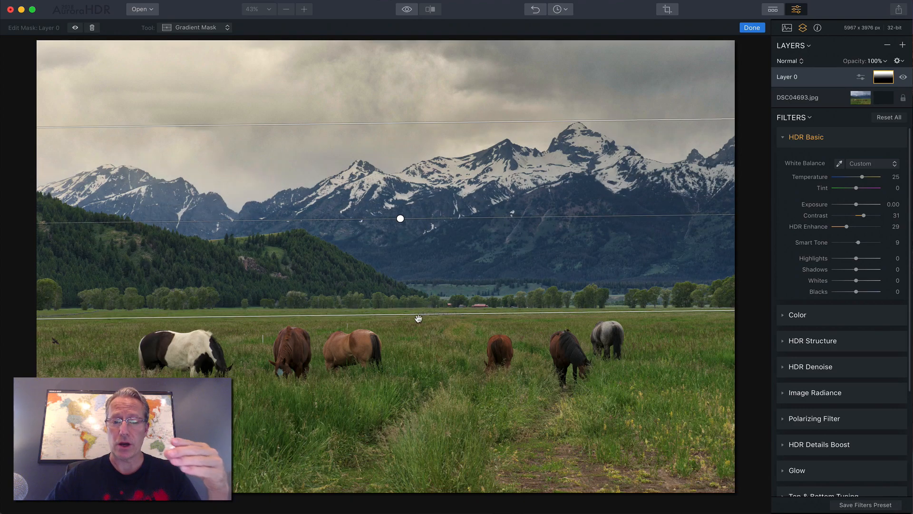
pyautogui.moveTo(400, 218); pyautogui.dragTo(399, 135)
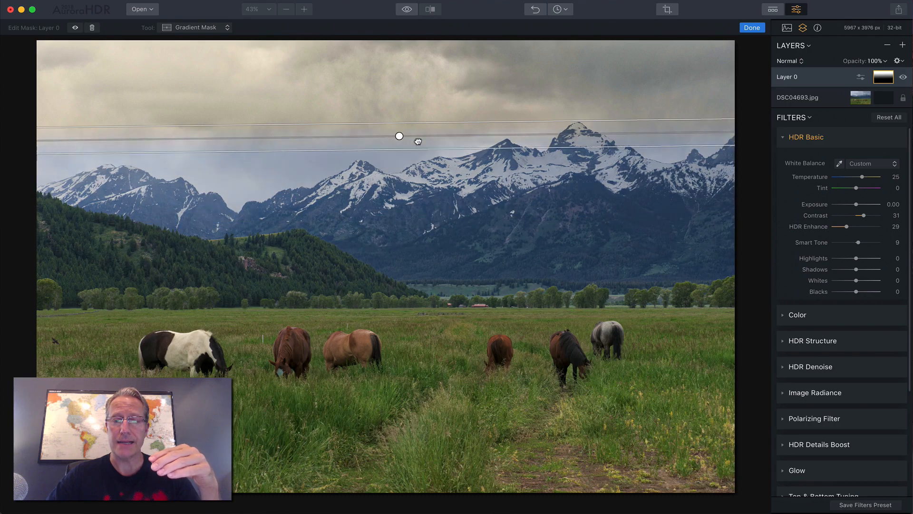
pyautogui.moveTo(399, 135); pyautogui.dragTo(401, 110)
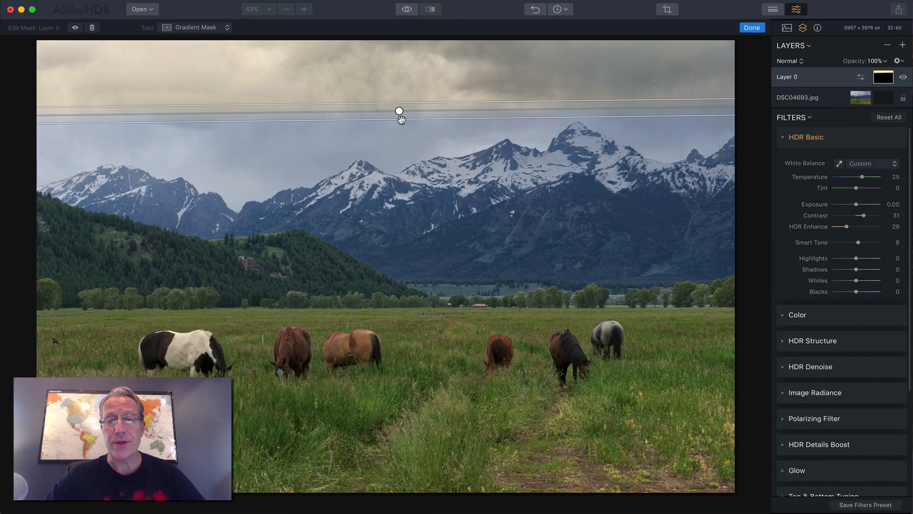
pyautogui.moveTo(399, 111); pyautogui.dragTo(400, 157)
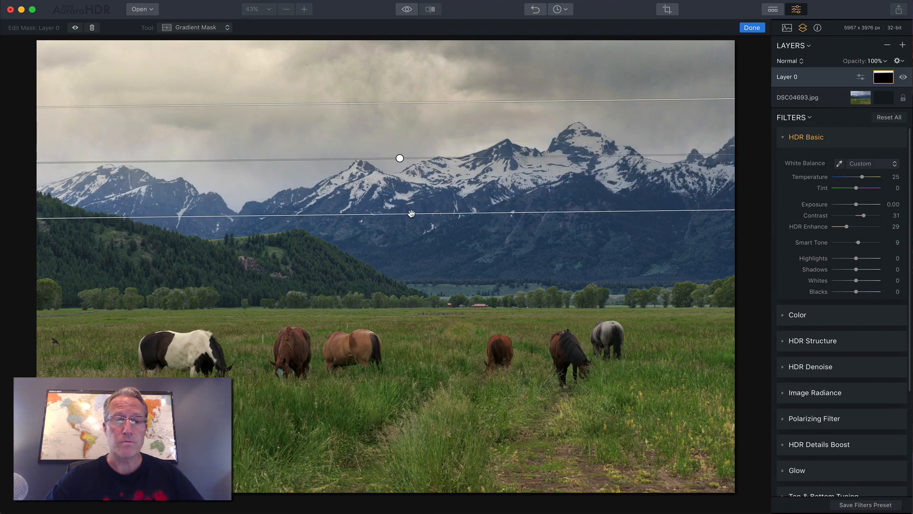
pyautogui.moveTo(399, 158); pyautogui.dragTo(399, 172)
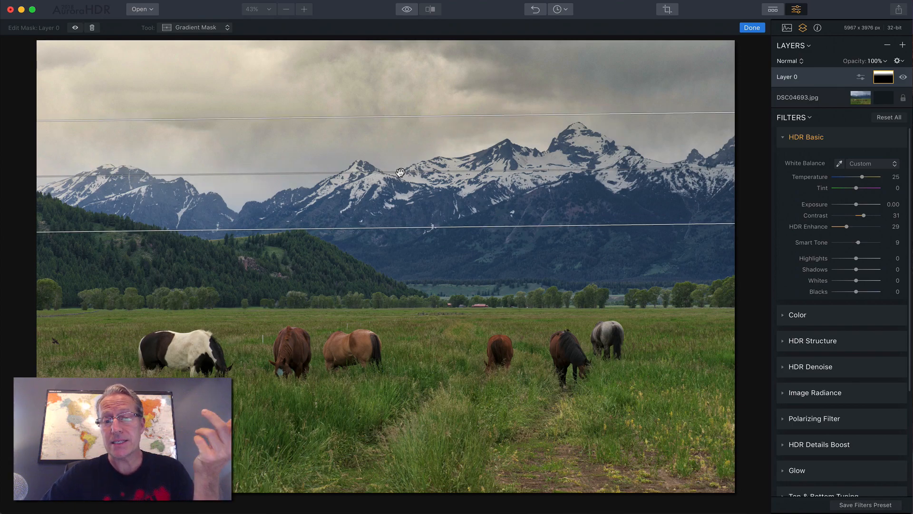
pyautogui.click(750, 28)
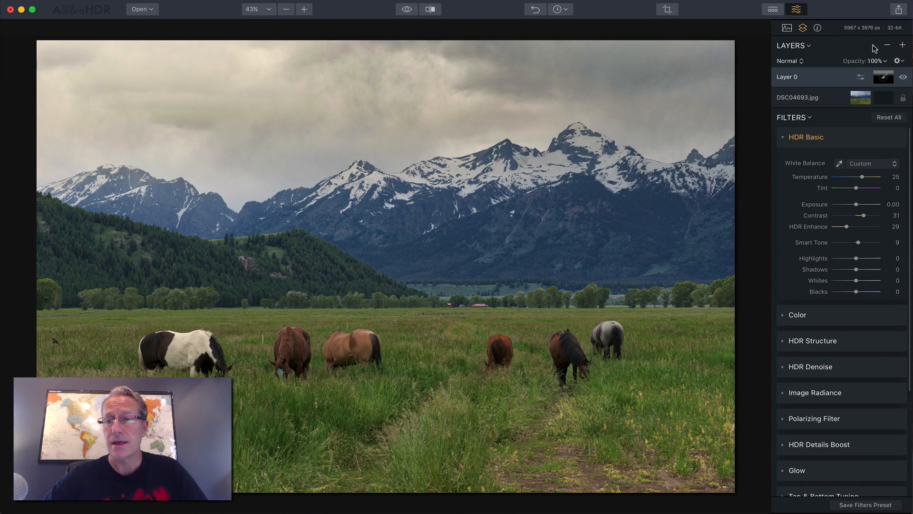
pyautogui.click(867, 76)
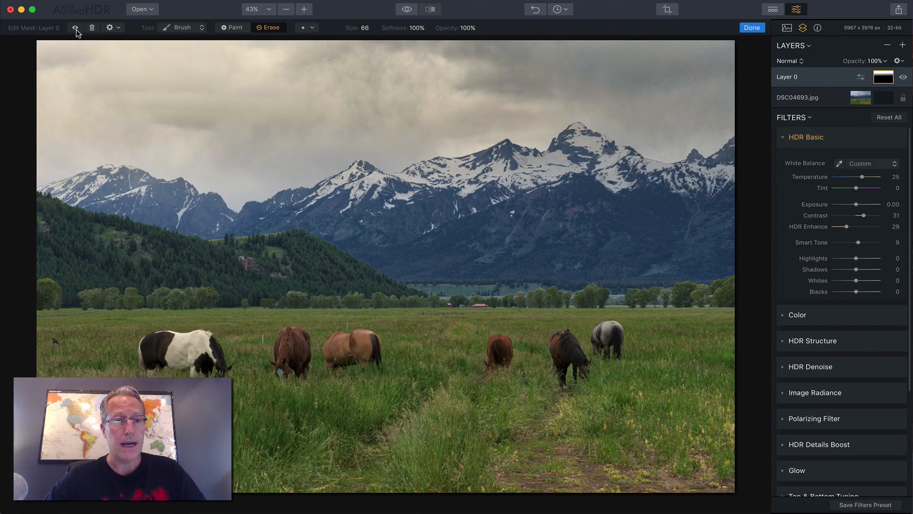
# Show the gradient mask as a red overlay and set the brush to Paint
pyautogui.click(75, 28)
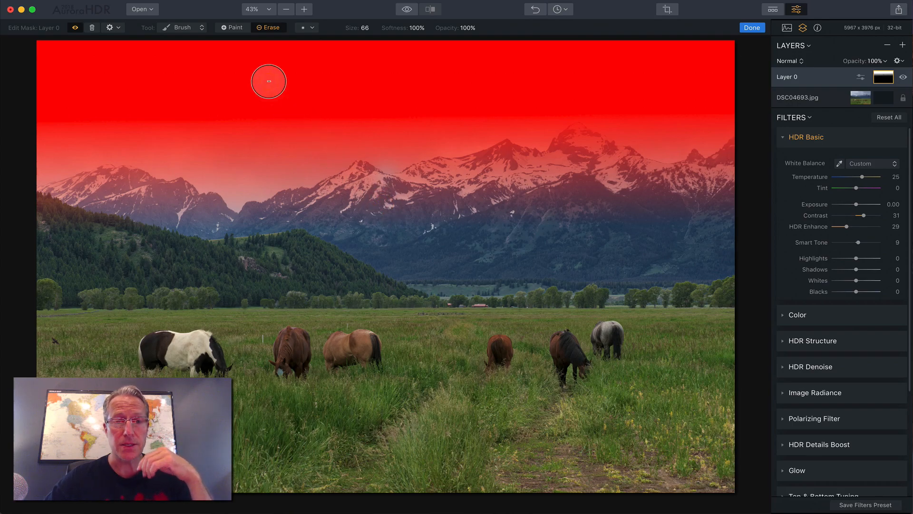
pyautogui.click(231, 27)
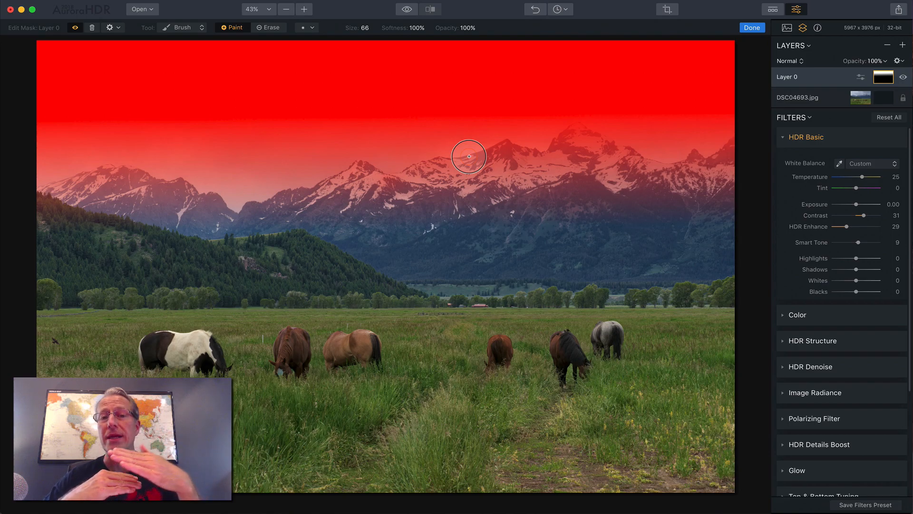
pyautogui.moveTo(685, 44)
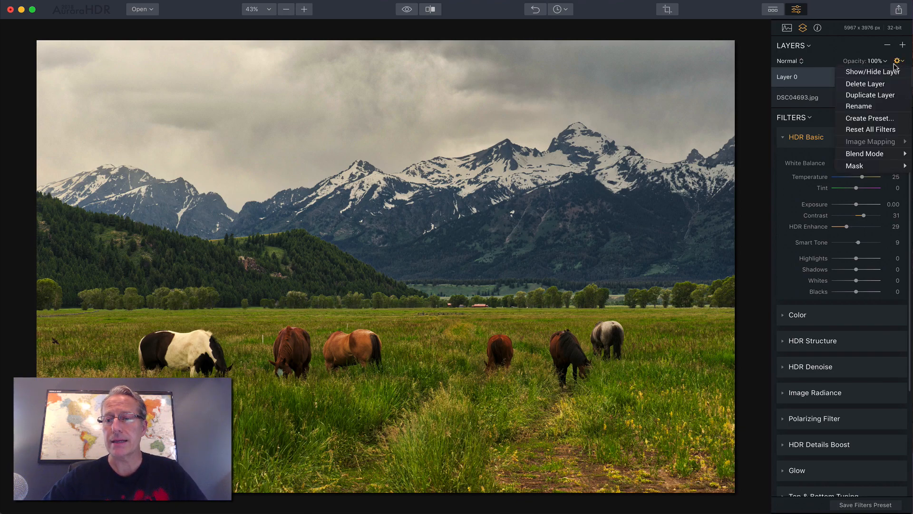
pyautogui.moveTo(854, 165)
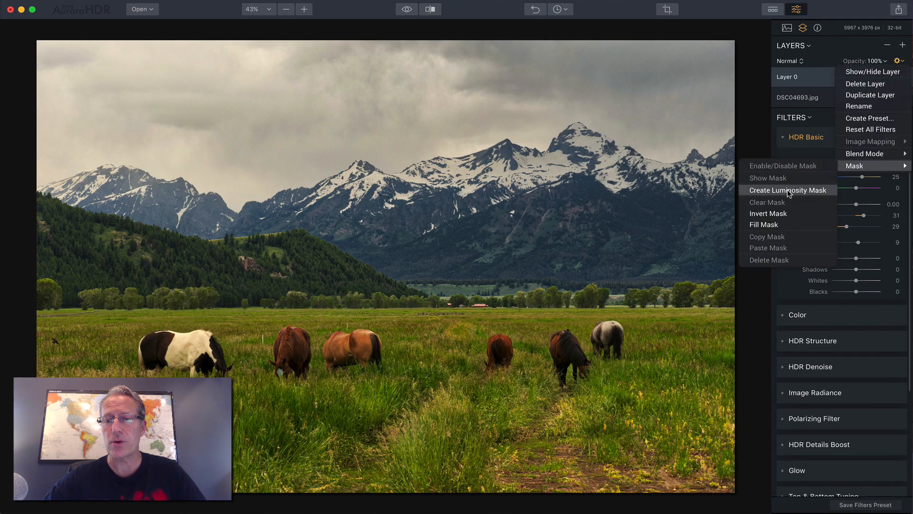
# Create a luminosity mask for Layer 0 from the layer's Mask menu
pyautogui.click(789, 190)
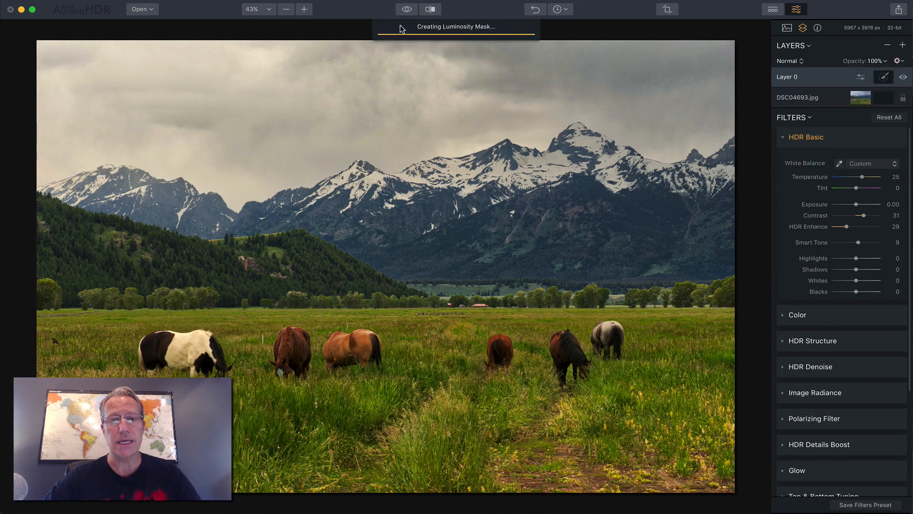
pyautogui.moveTo(499, 168)
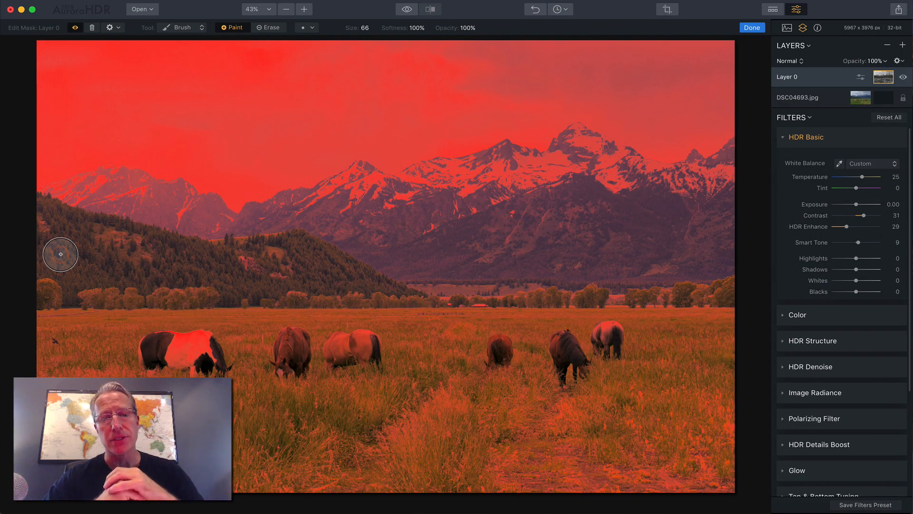
pyautogui.moveTo(289, 164)
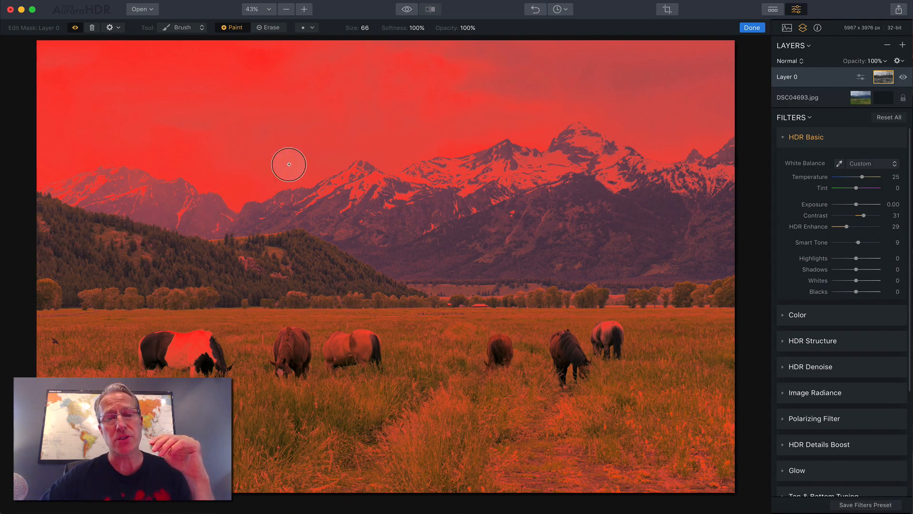
pyautogui.moveTo(334, 85)
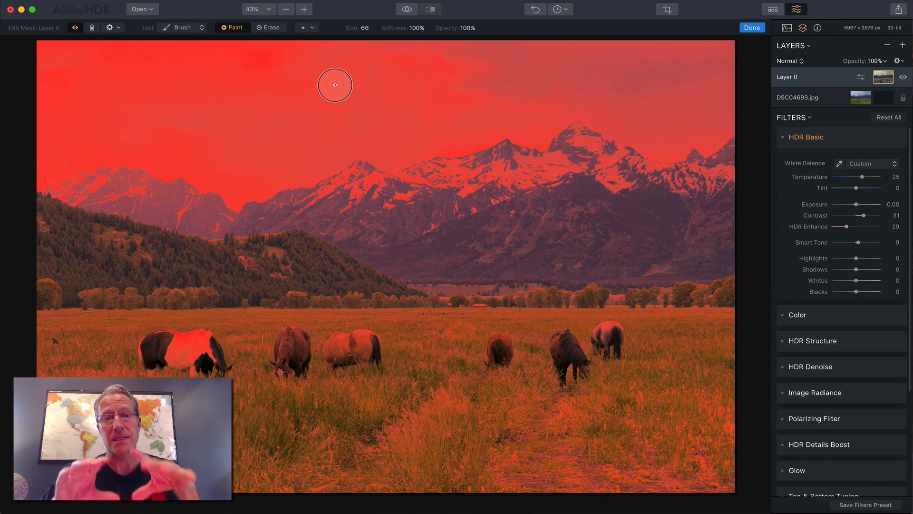
pyautogui.moveTo(348, 131)
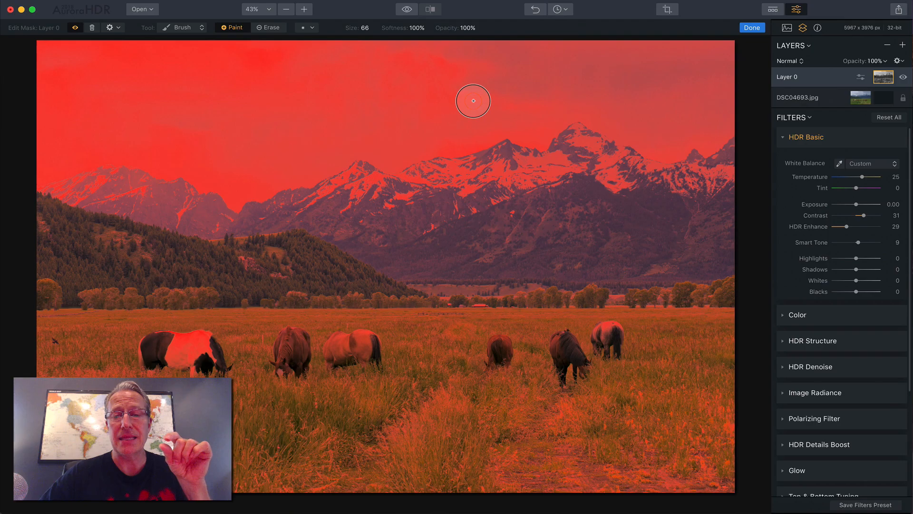
pyautogui.moveTo(266, 69)
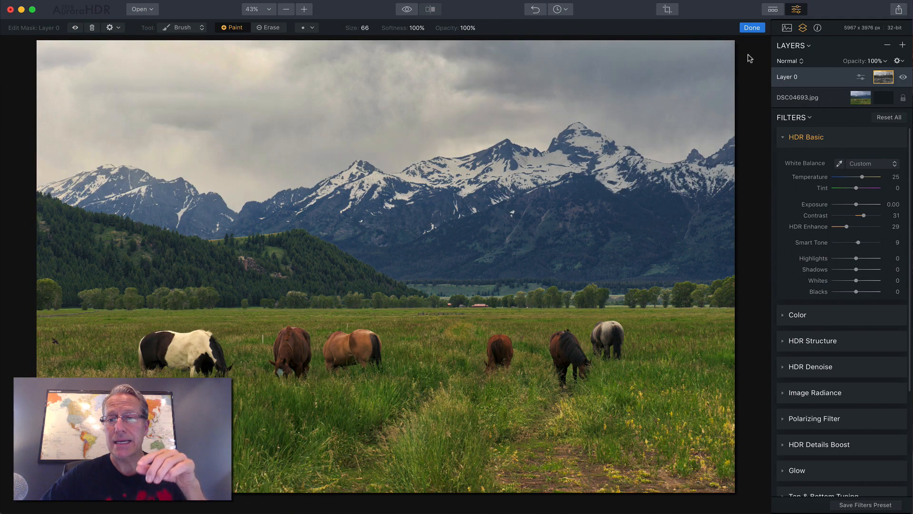
# Confirm the luminosity mask on Layer 0 and close mask editing
pyautogui.click(751, 27)
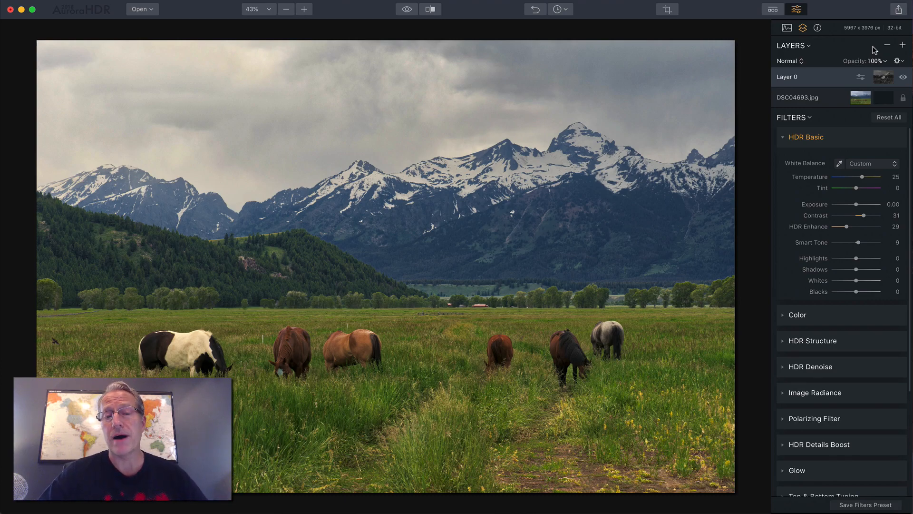
pyautogui.moveTo(887, 54)
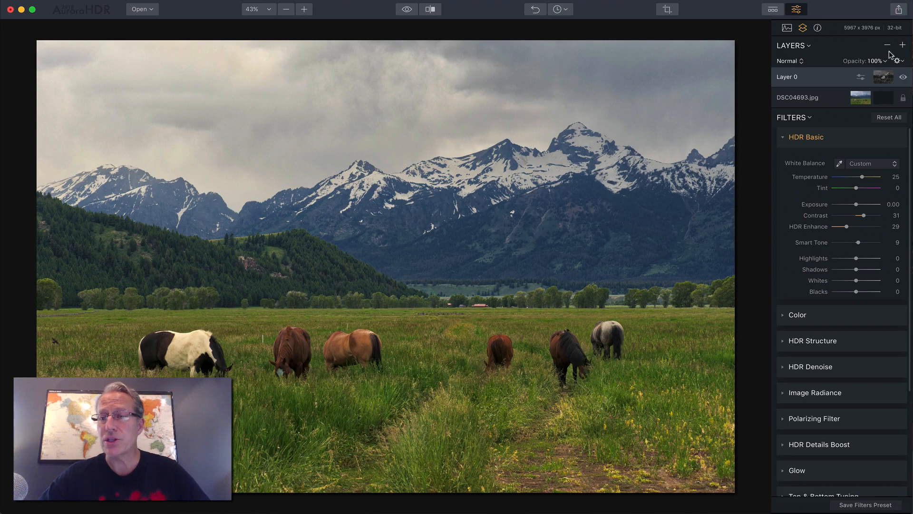
pyautogui.click(898, 60)
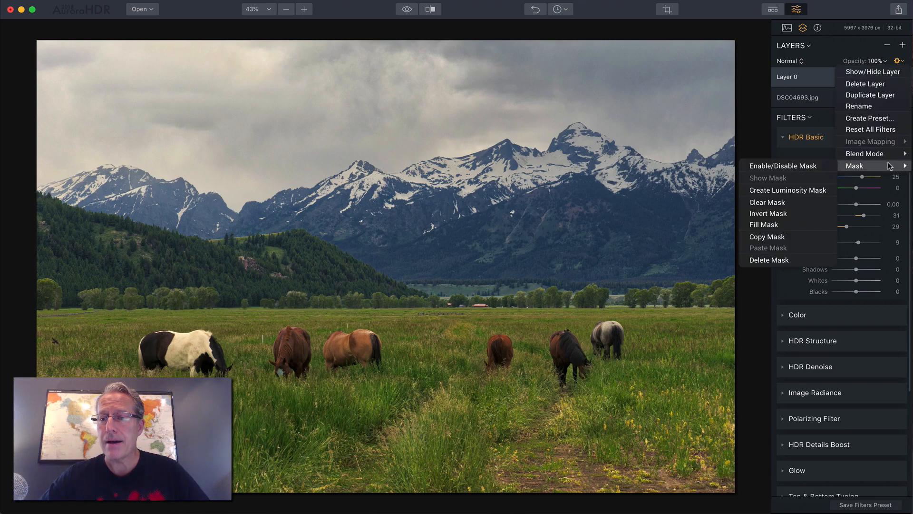
pyautogui.moveTo(789, 237)
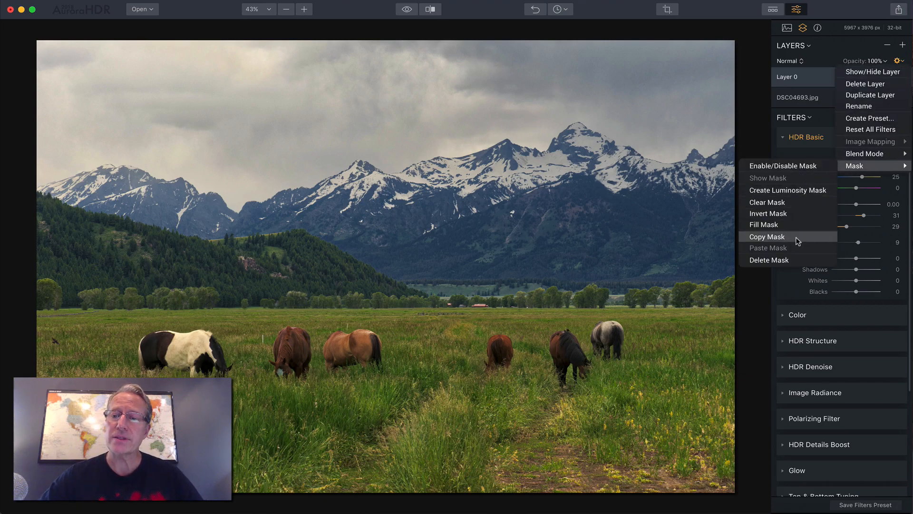
pyautogui.moveTo(766, 202)
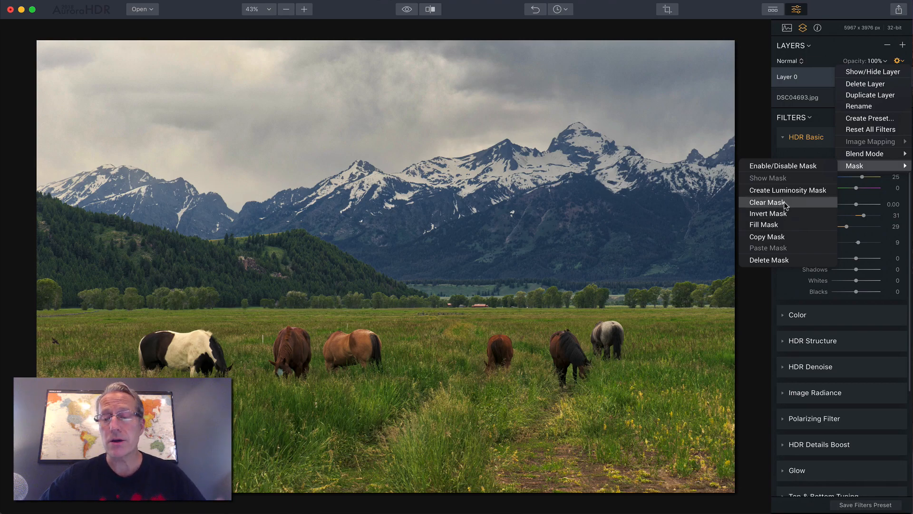
pyautogui.moveTo(780, 213)
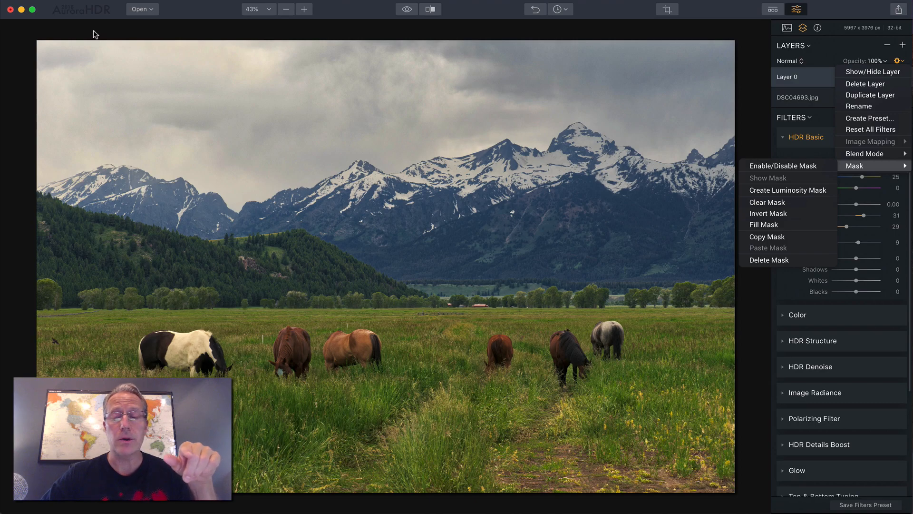
pyautogui.click(753, 78)
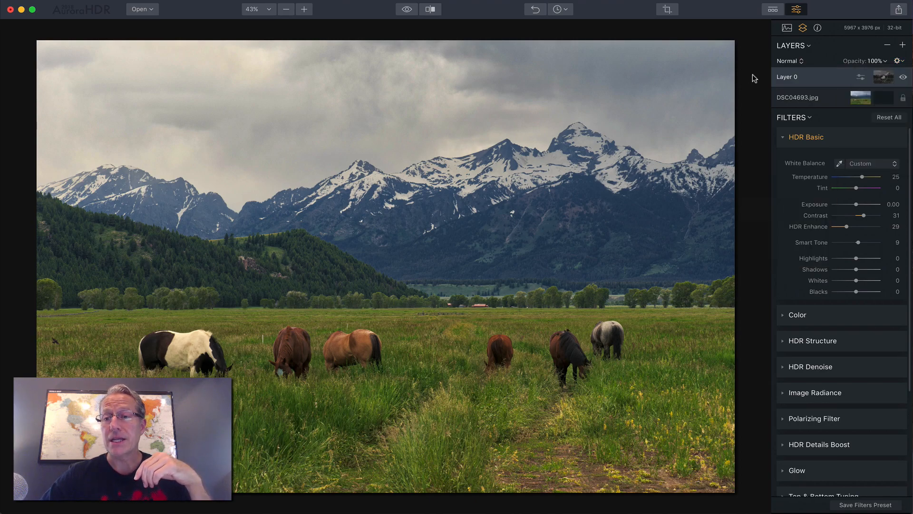